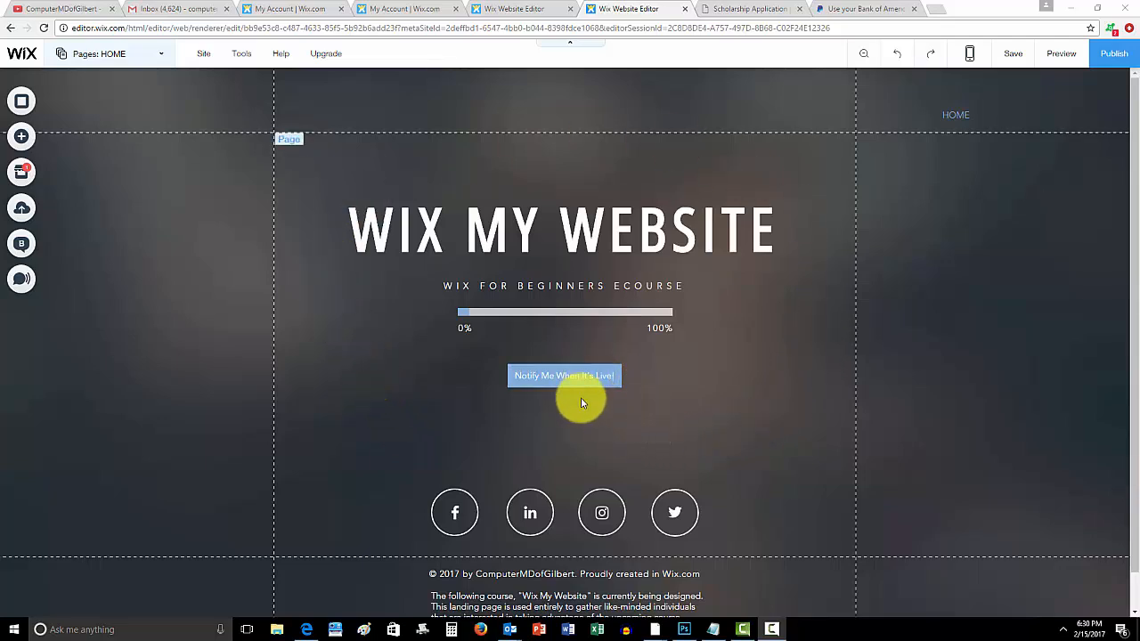
mouse_move(704, 424)
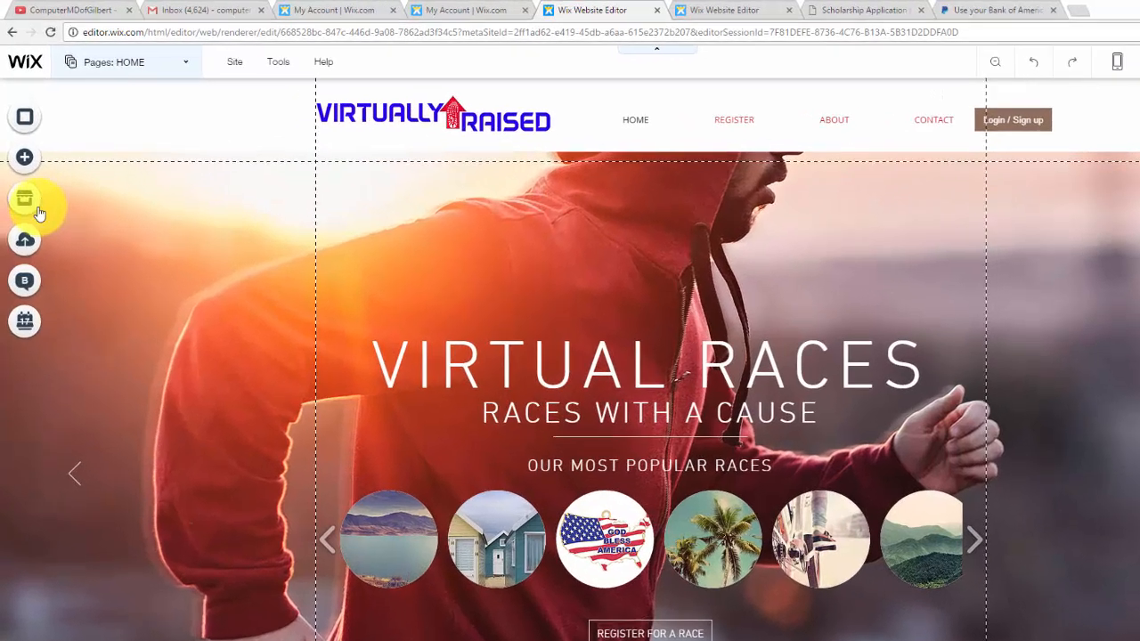
Search the App Market for 'forum' and choose the Wix Forum app.
click(25, 198)
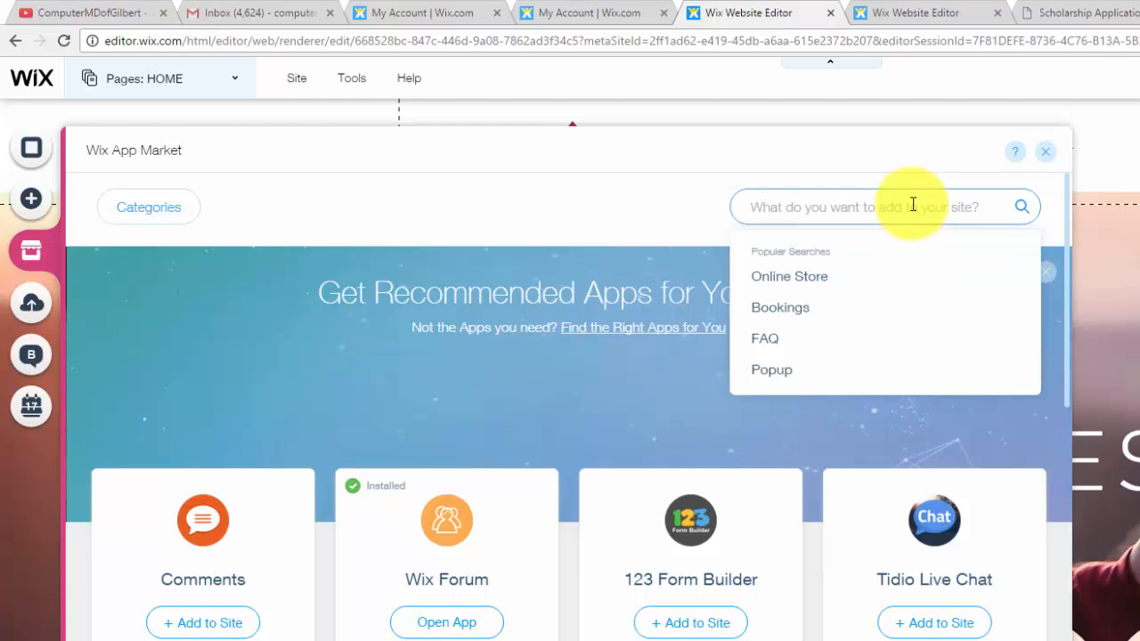
text(forum)
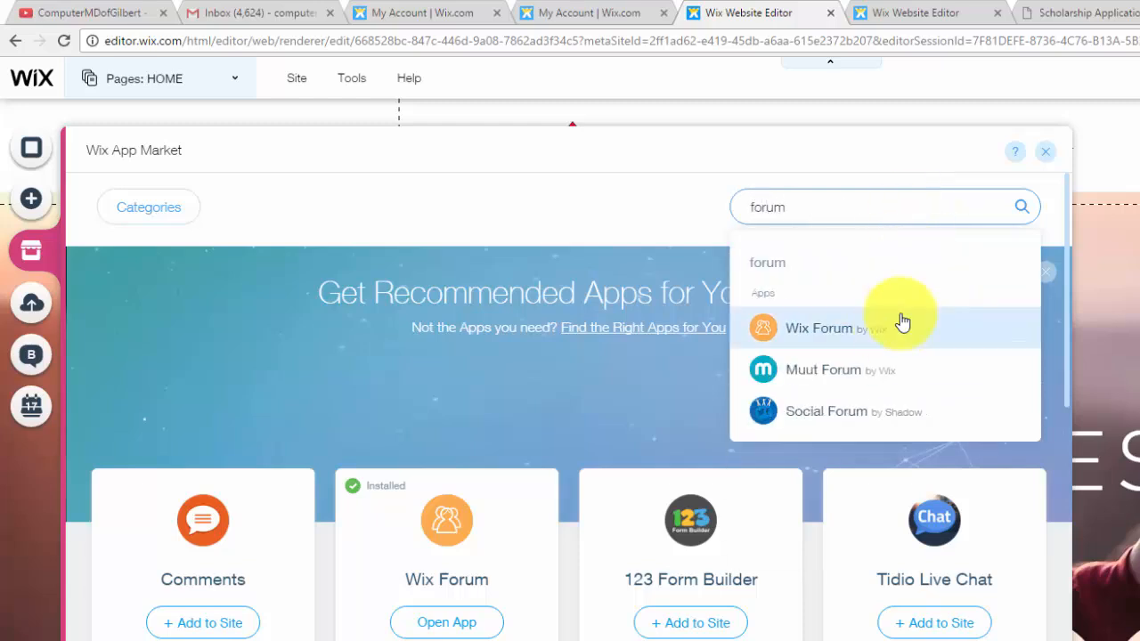
click(820, 328)
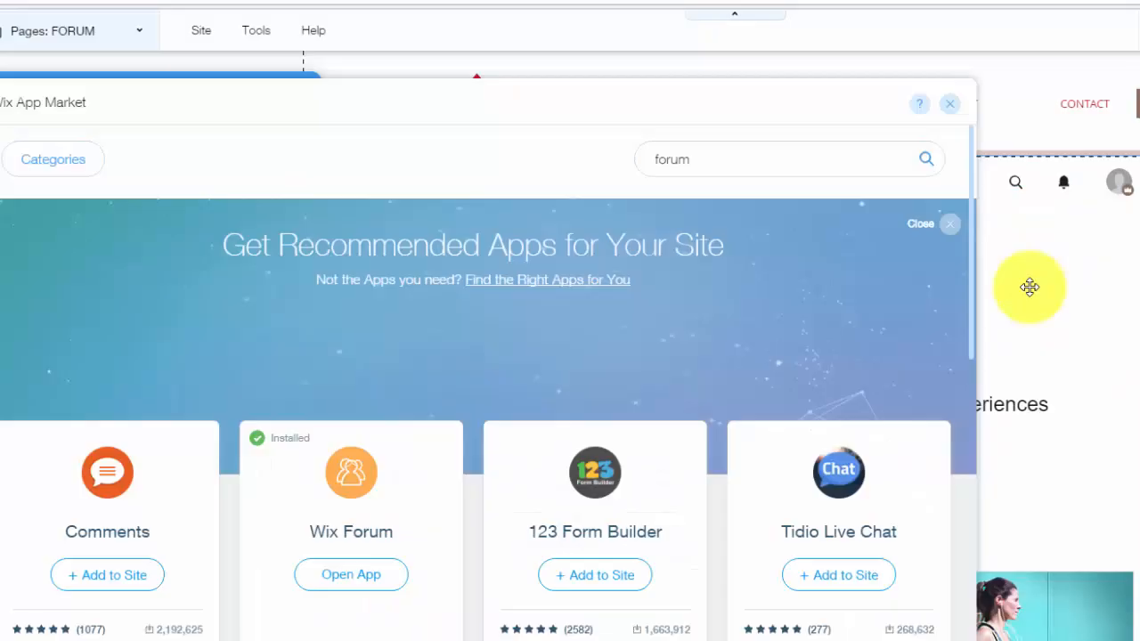
Close the App Market and scroll the Forum page to its Virtually Raised feed and settings.
click(351, 574)
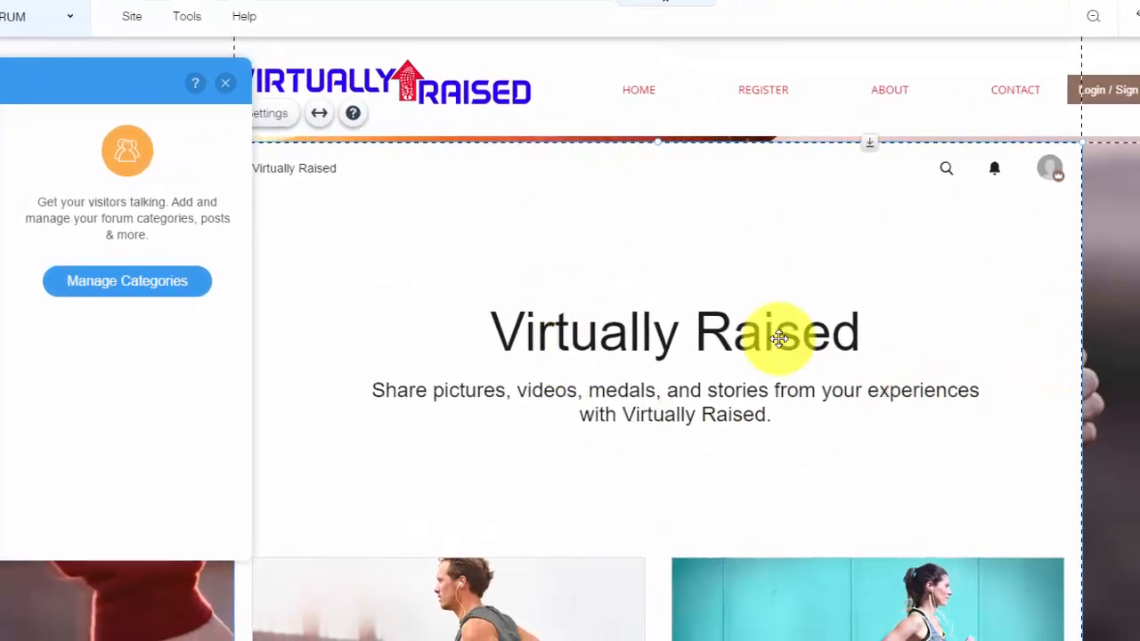
mouse_move(812, 271)
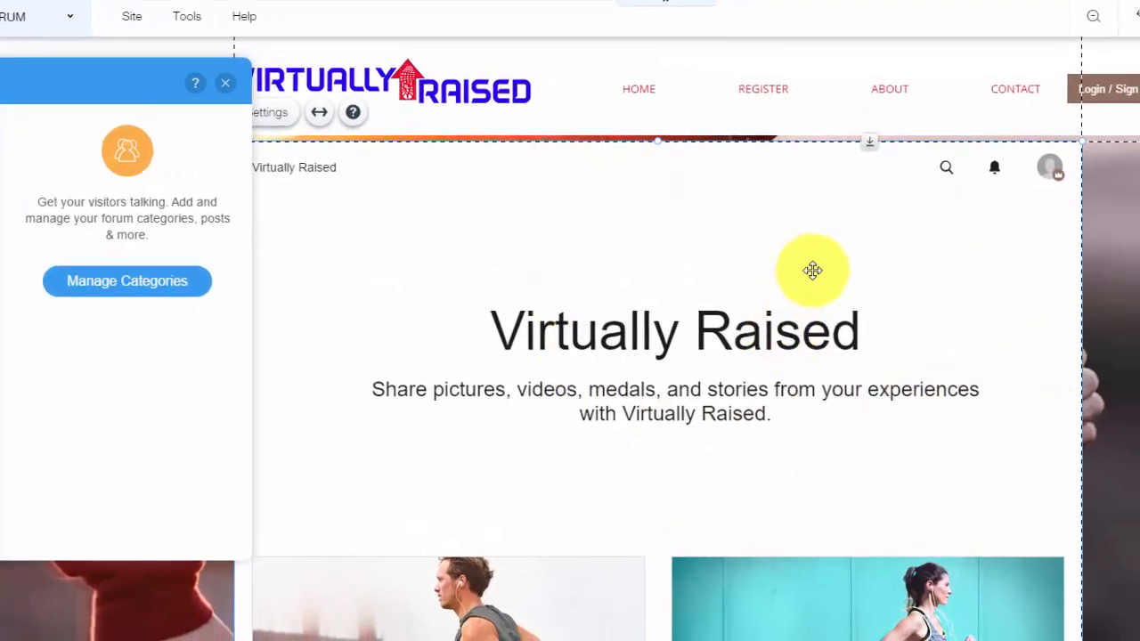
scroll(down, 3)
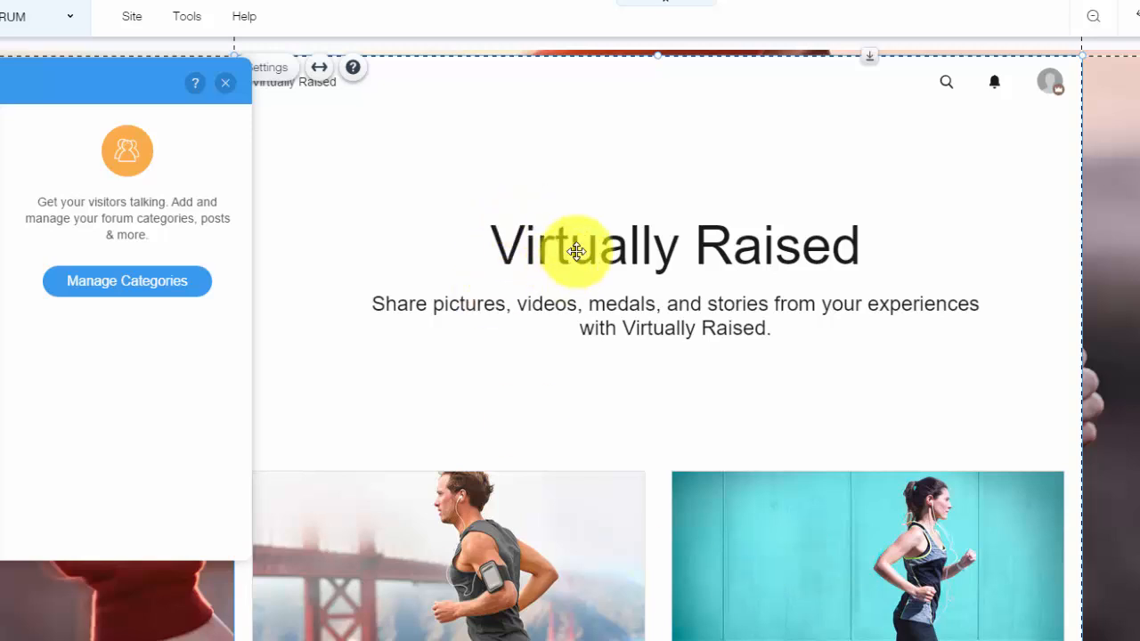
mouse_move(637, 295)
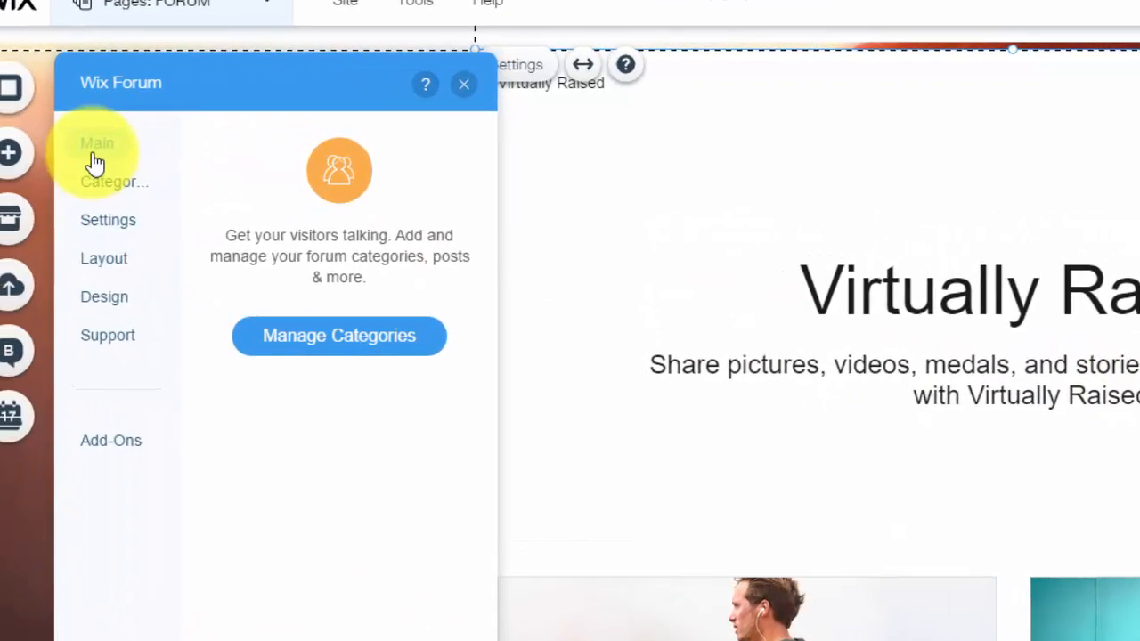
mouse_move(339, 334)
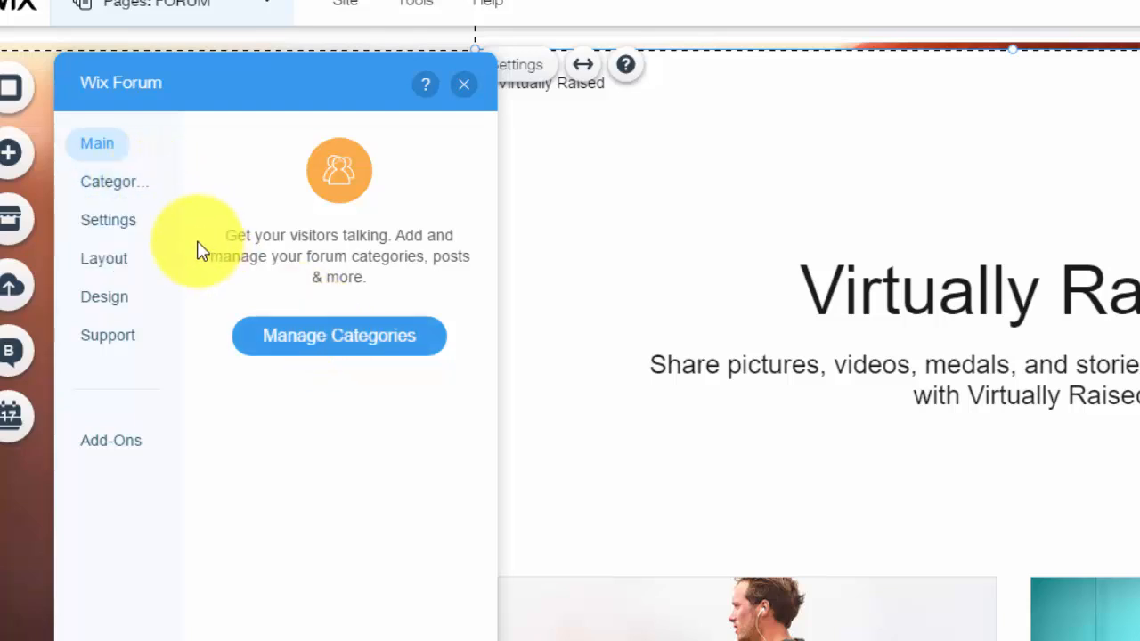
Review the forum's Social subject setting, then set its layout to Cards.
click(106, 221)
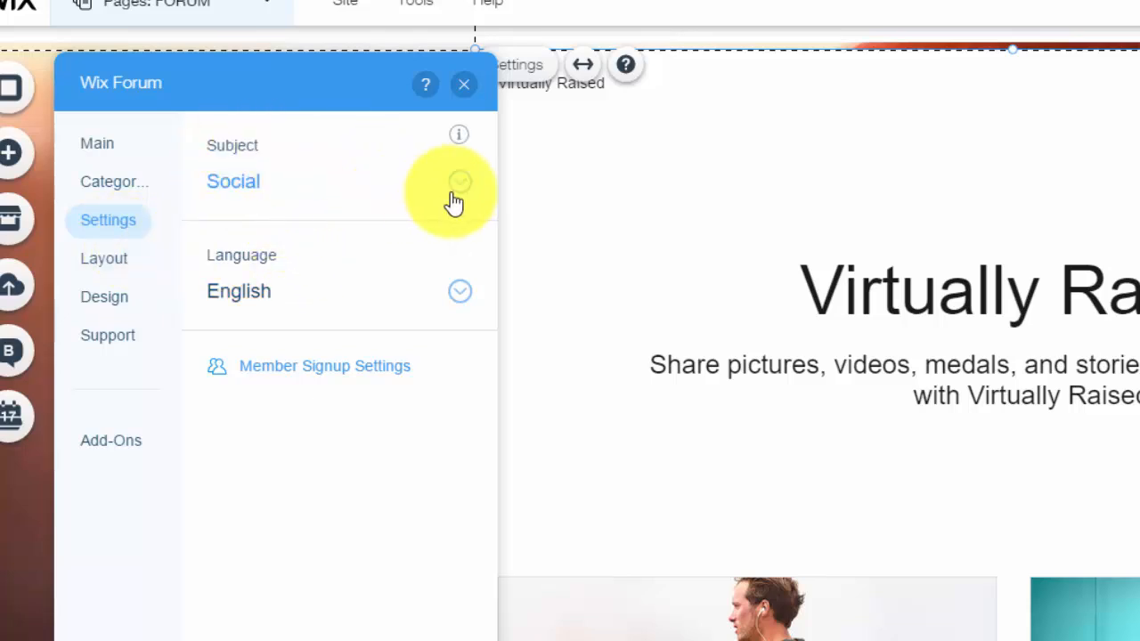
click(233, 182)
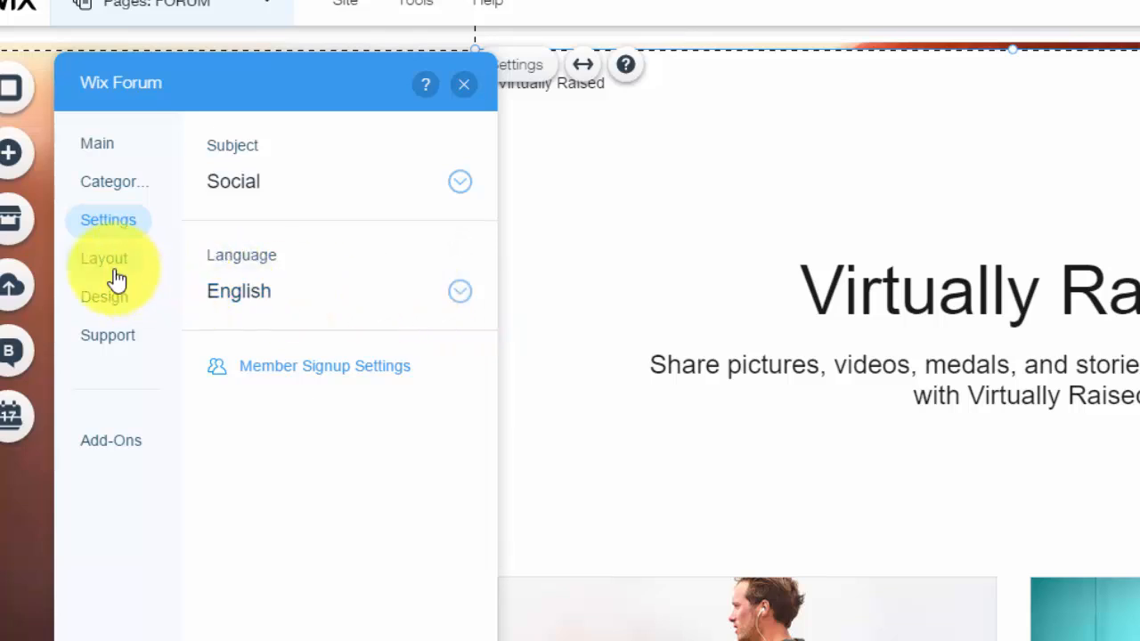
click(103, 258)
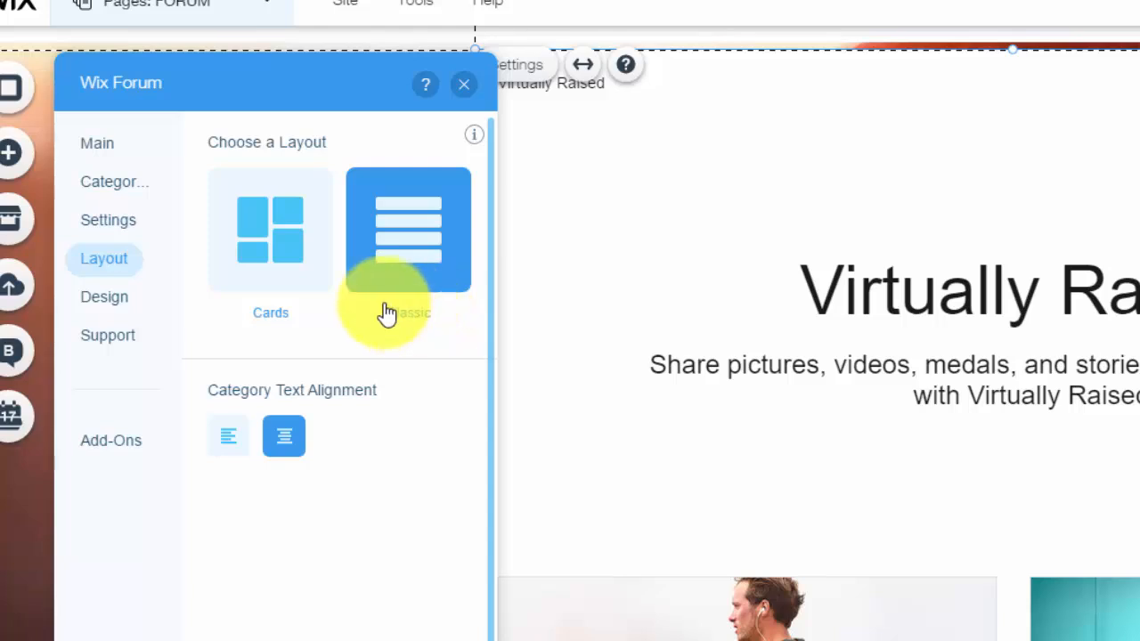
click(271, 228)
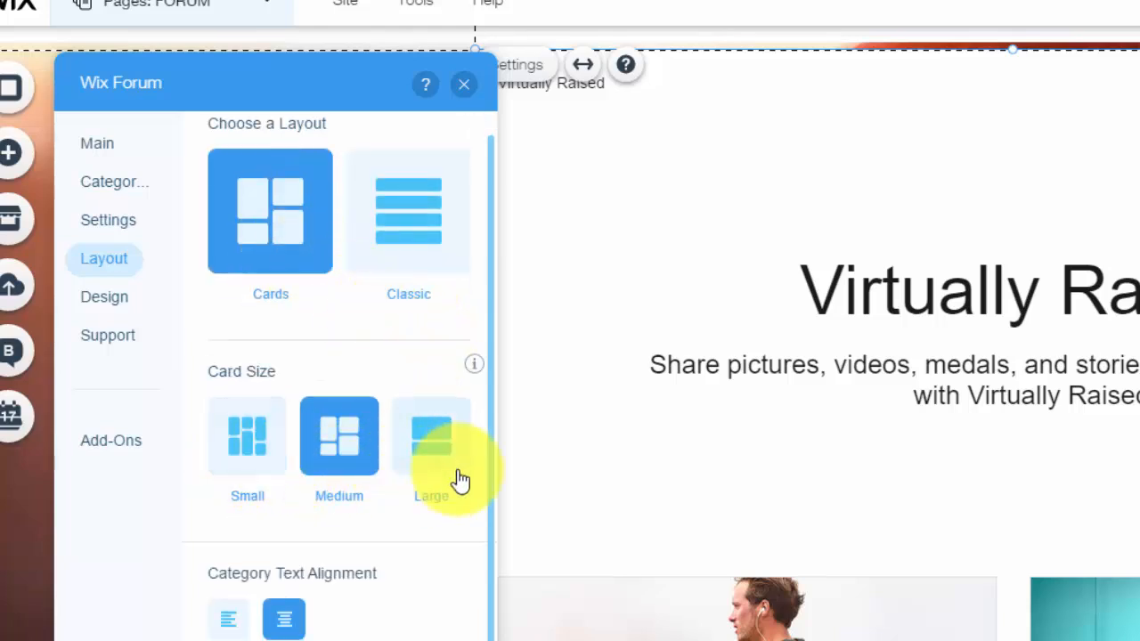
Browse the forum's Header design settings, then show its support, feedback and review options.
click(103, 295)
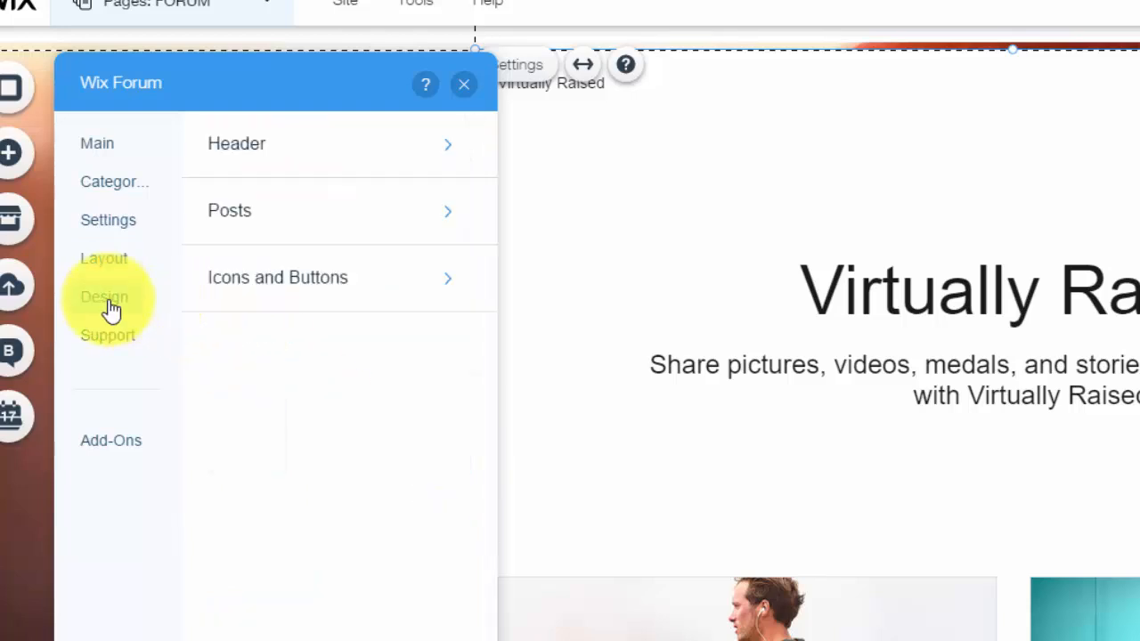
click(103, 295)
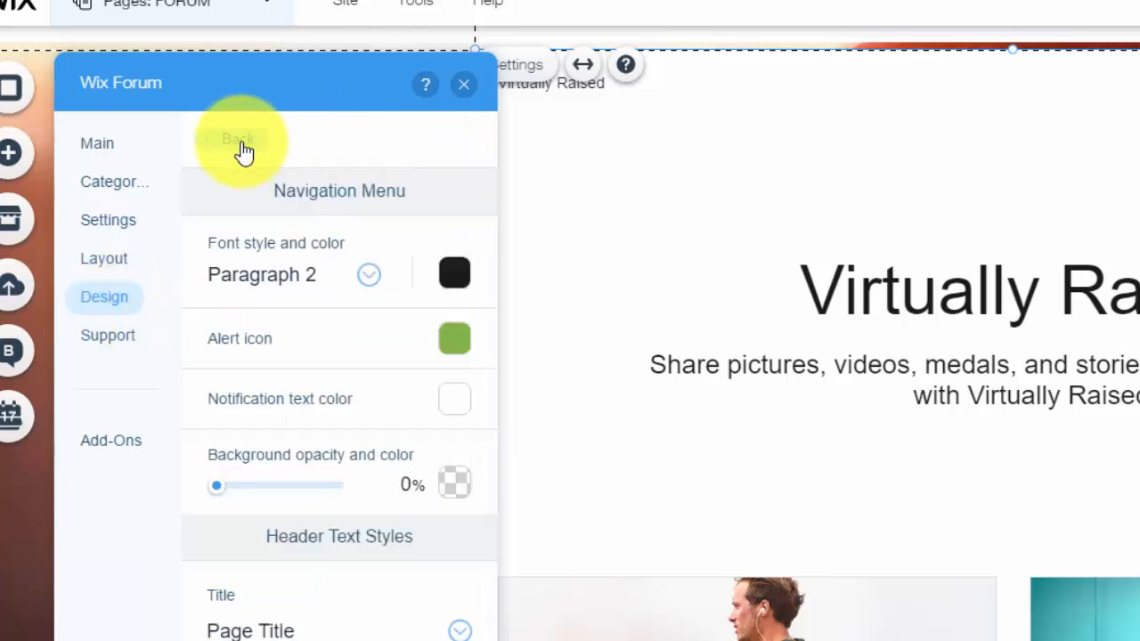
click(235, 142)
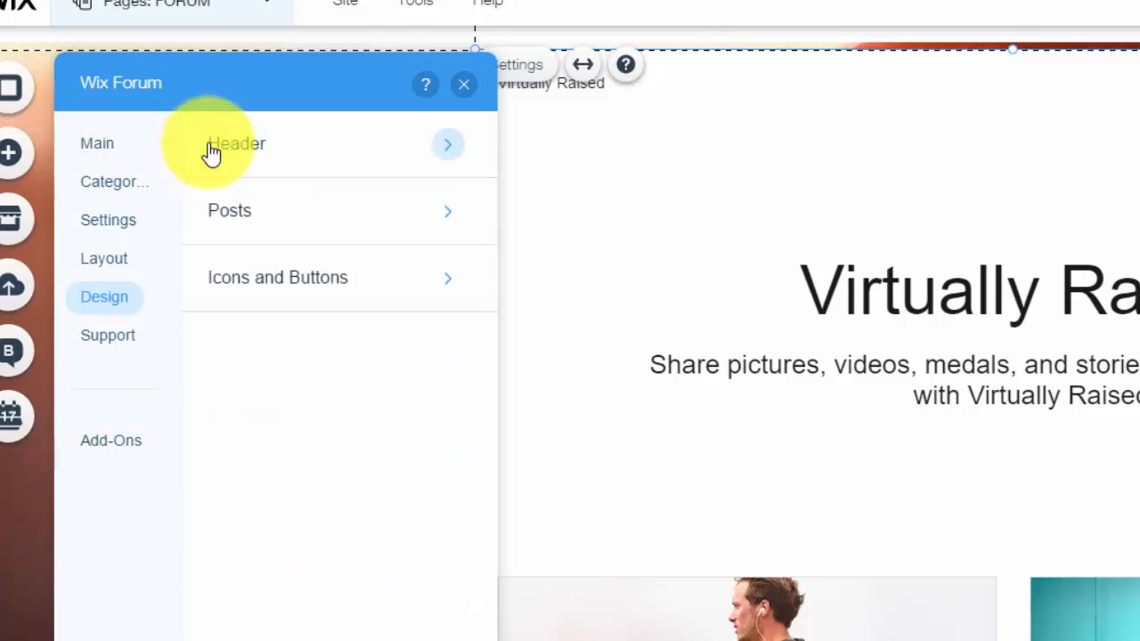
mouse_move(330, 399)
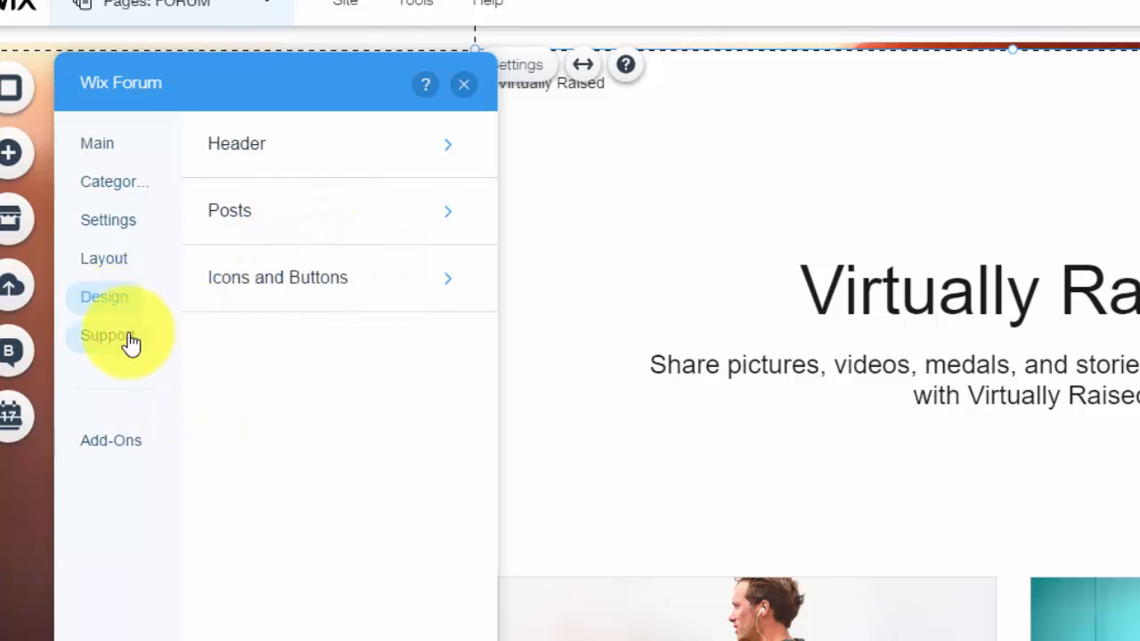
click(107, 335)
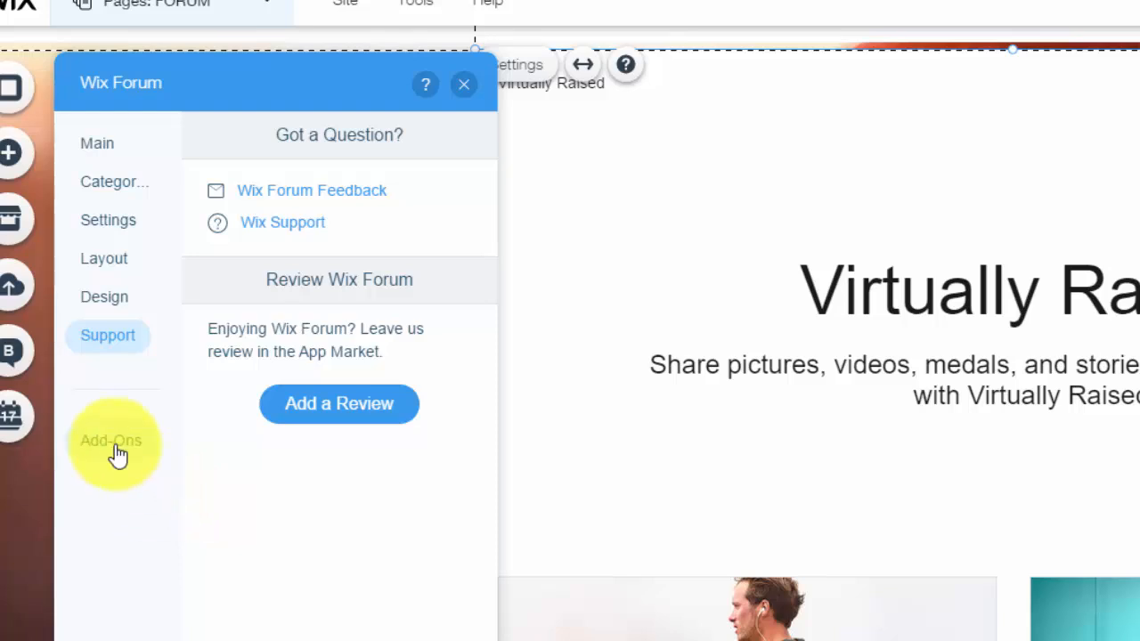
From the forum Add-Ons, add the Login Bar to the site header.
click(111, 442)
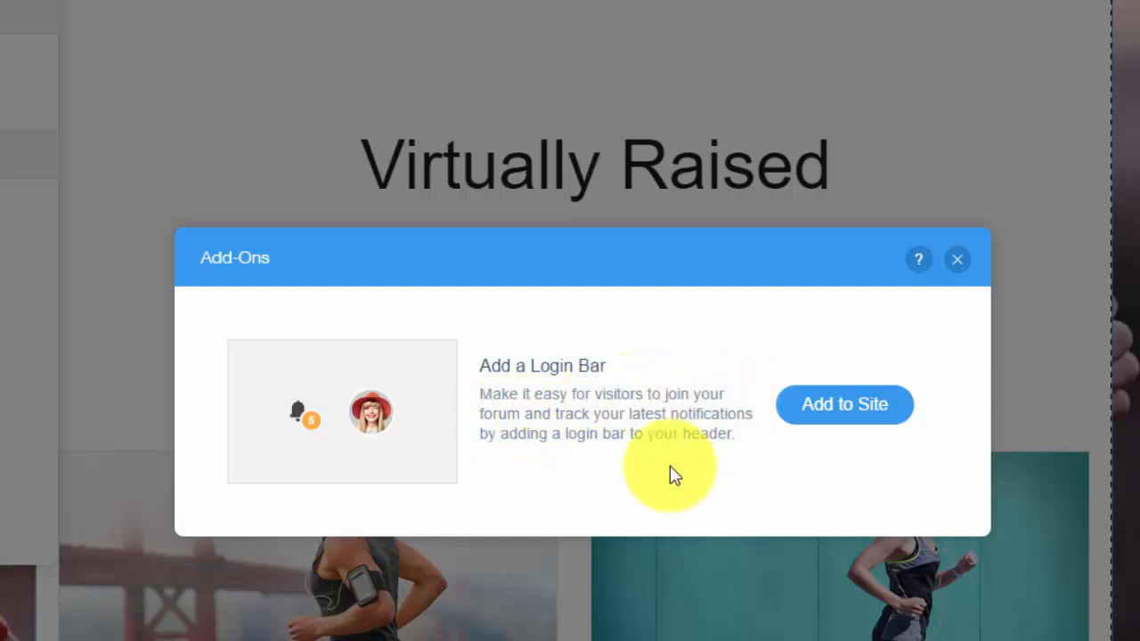
mouse_move(655, 496)
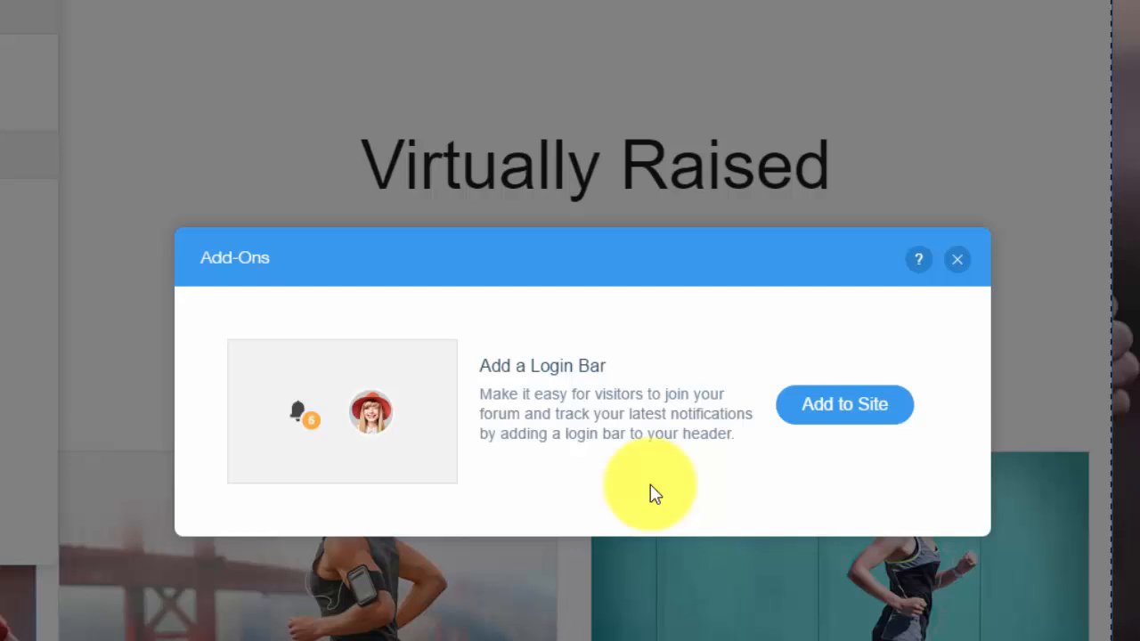
mouse_move(727, 495)
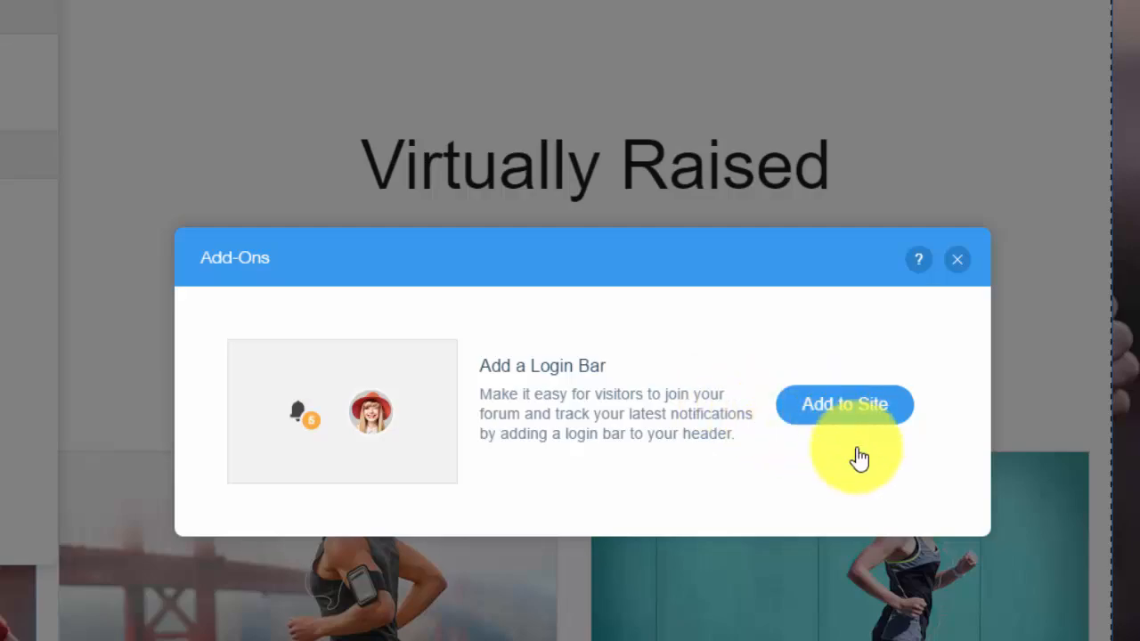
click(845, 404)
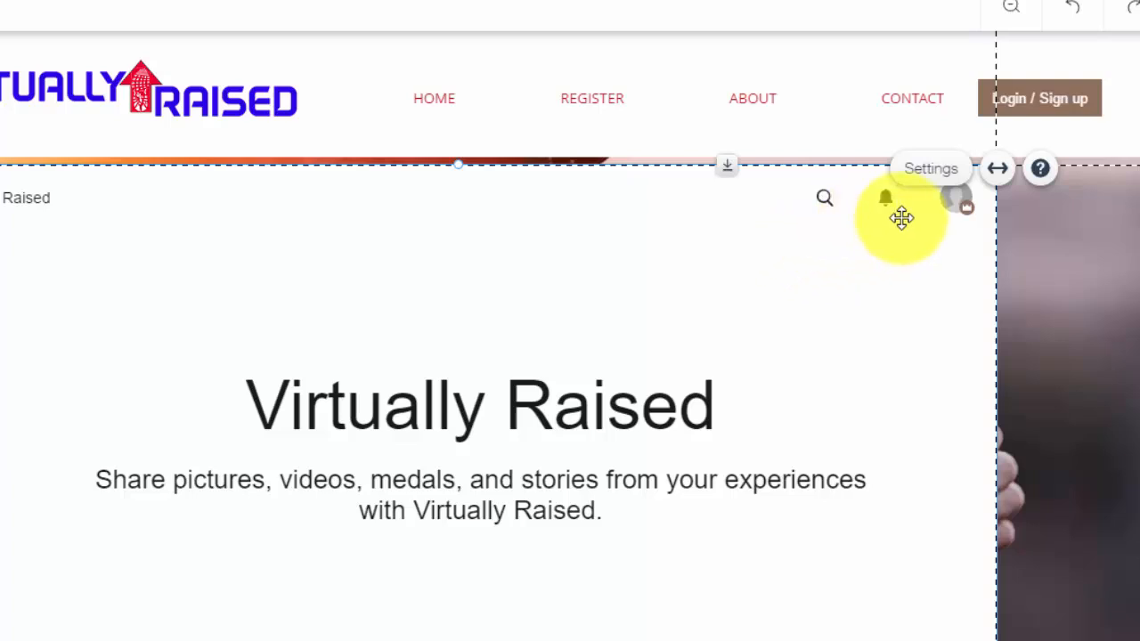
mouse_move(719, 538)
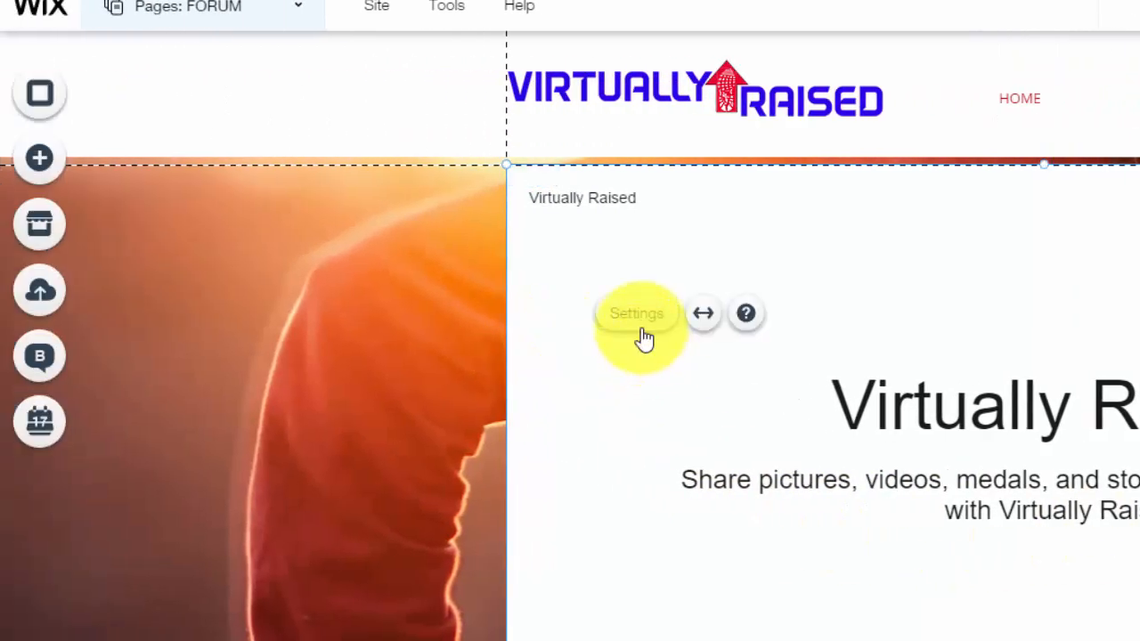
From the forum's Categories, edit the Main Page's title, description and header background.
click(636, 314)
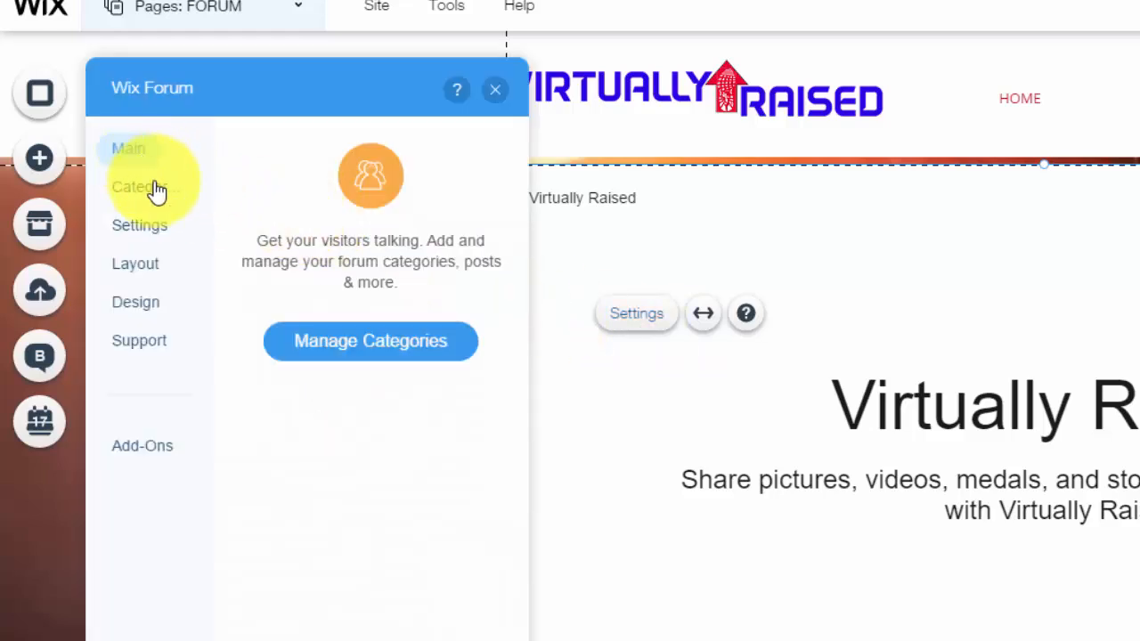
click(144, 187)
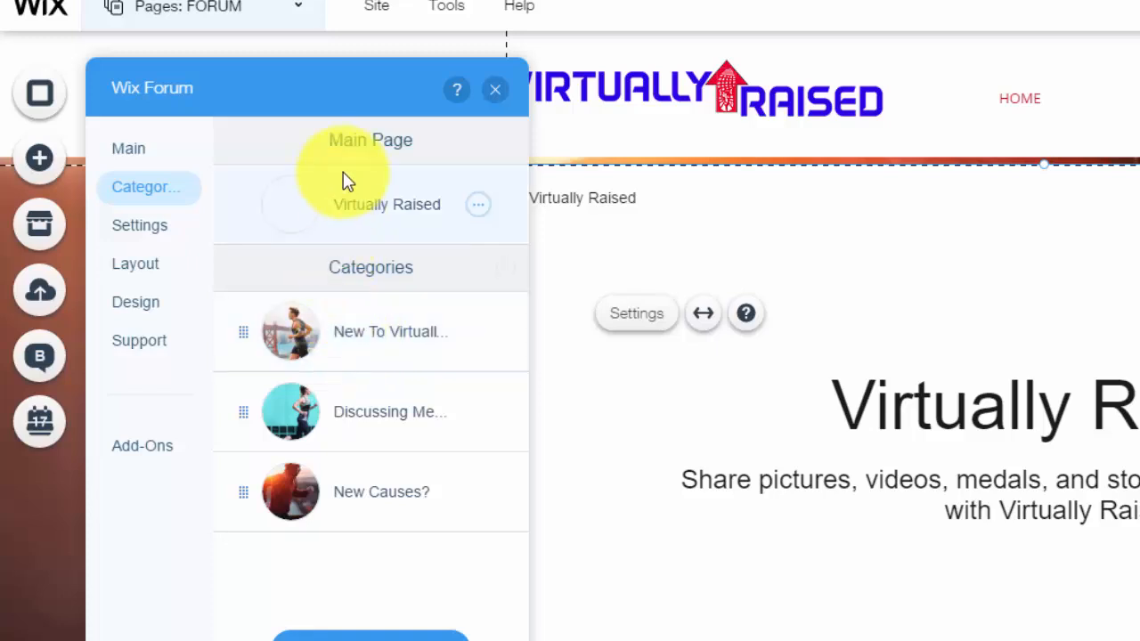
mouse_move(395, 217)
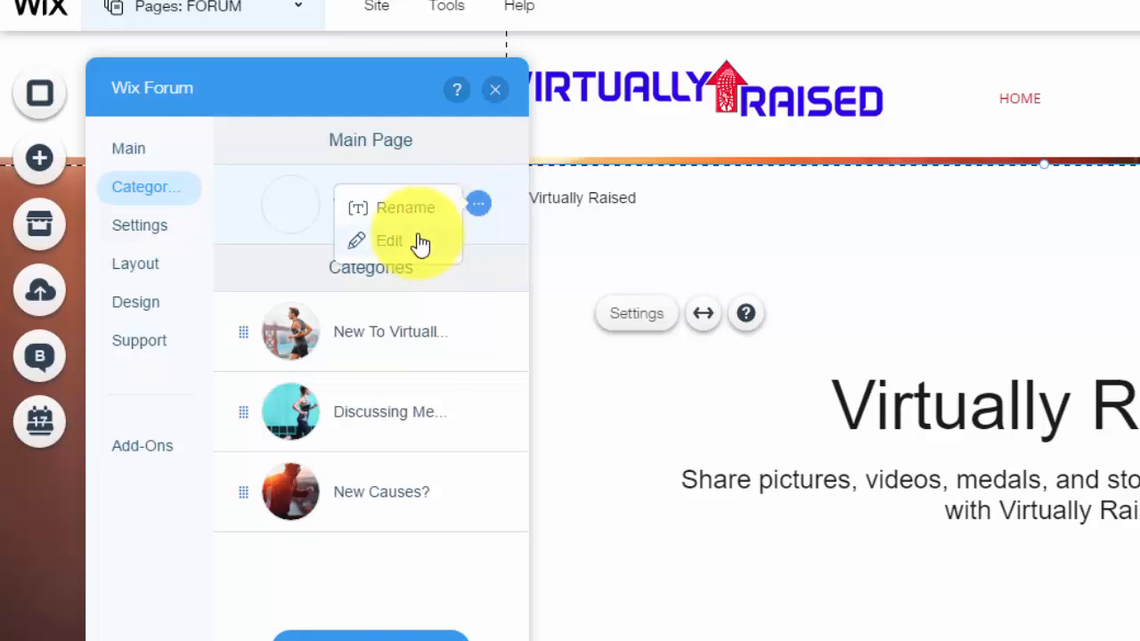
click(388, 241)
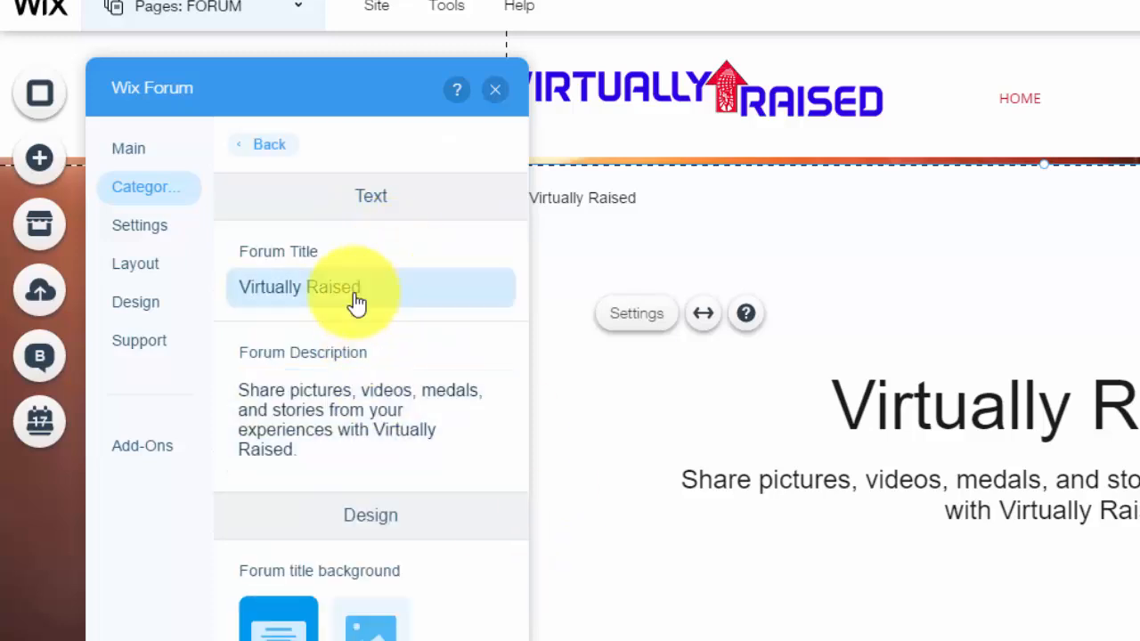
scroll(down, 3)
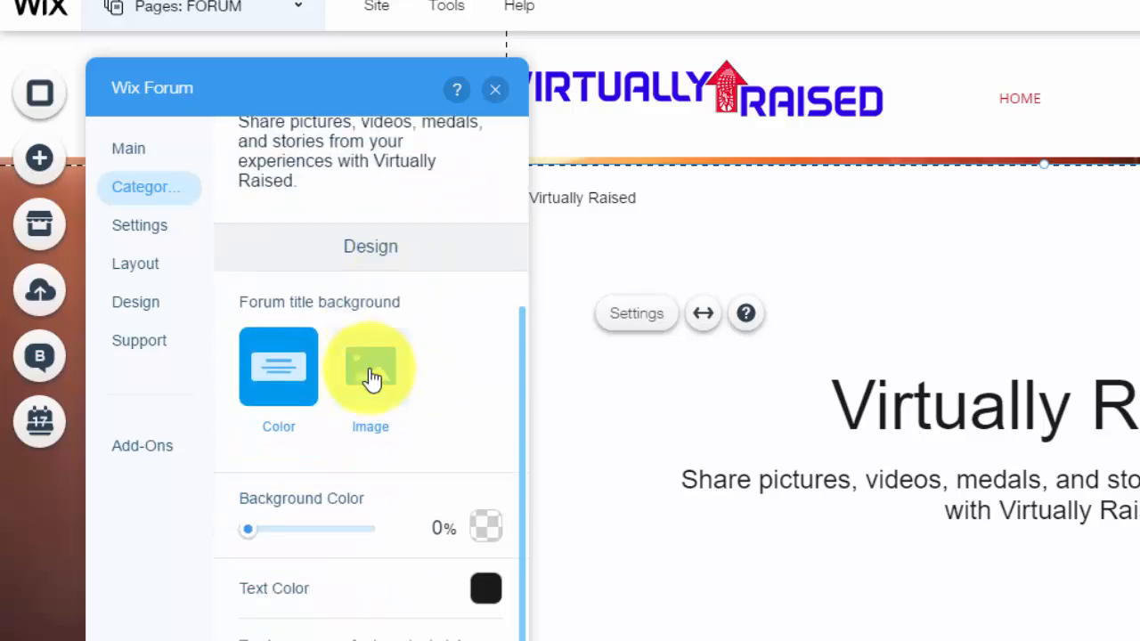
mouse_move(431, 581)
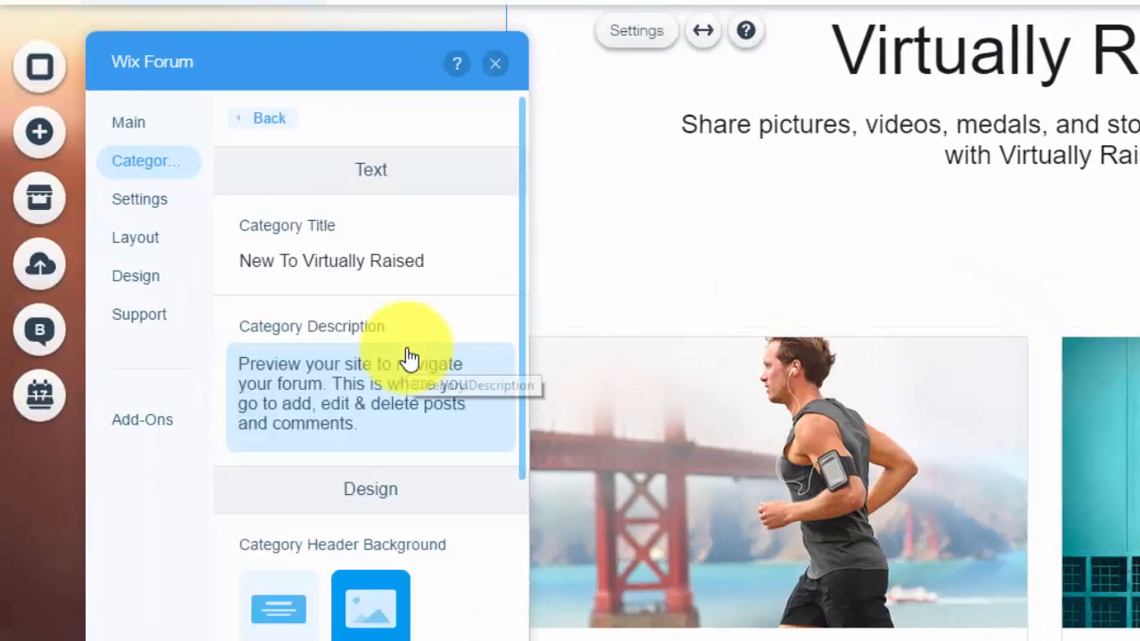
Scroll through the New To Virtually Raised category's header image, overlay and reader privacy settings.
scroll(down, 3)
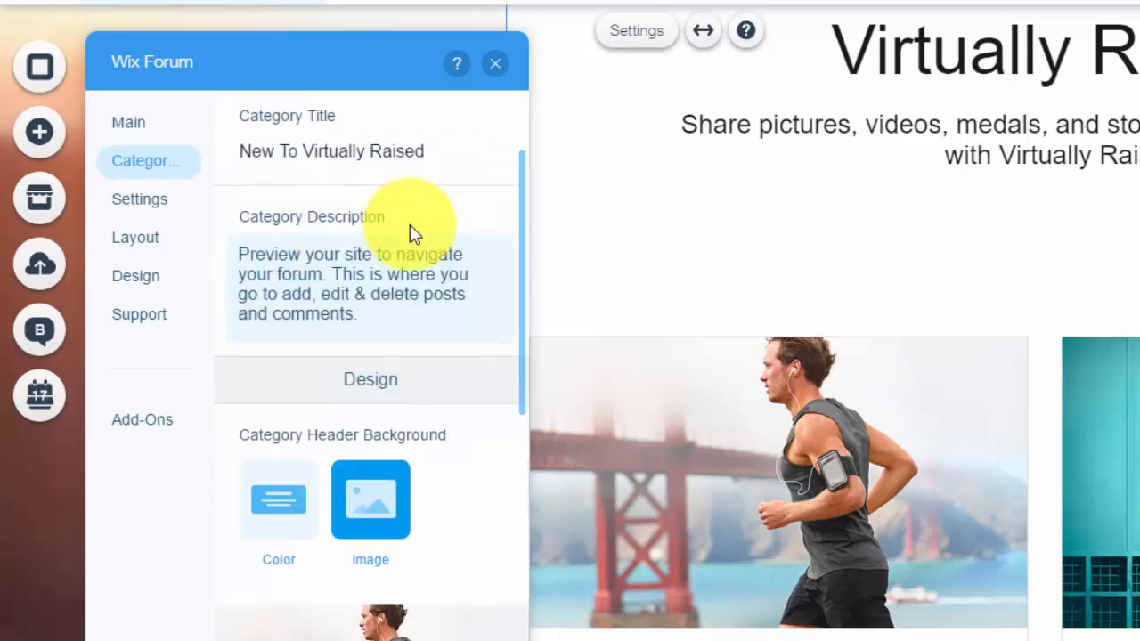
scroll(down, 3)
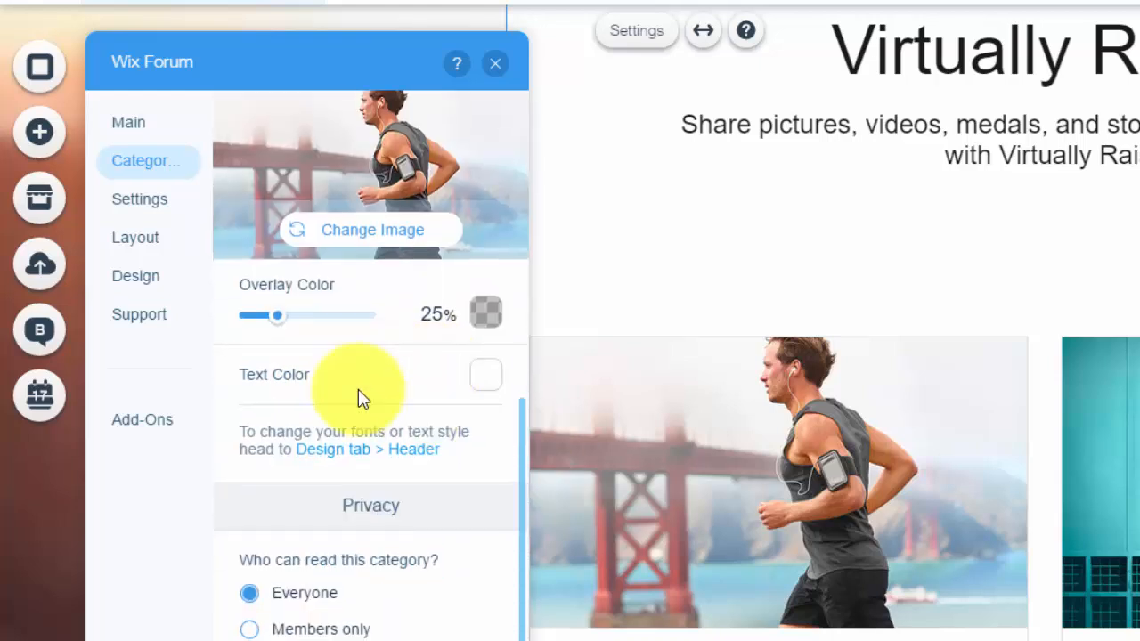
mouse_move(306, 531)
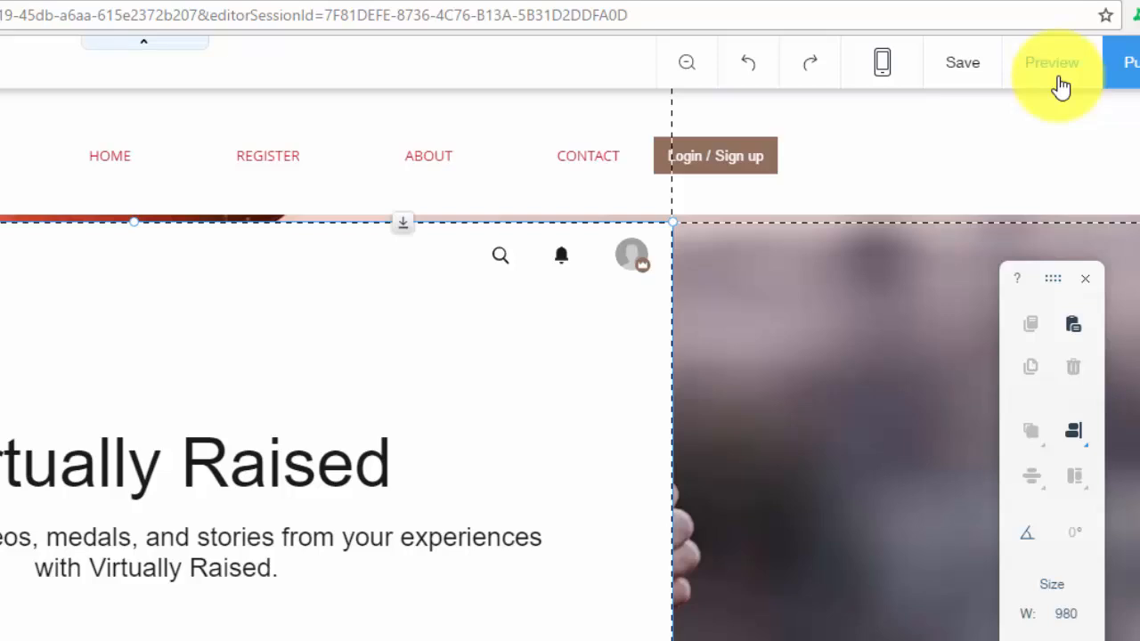
Enter preview mode to see the Virtually Raised forum with its header login bar.
click(1051, 62)
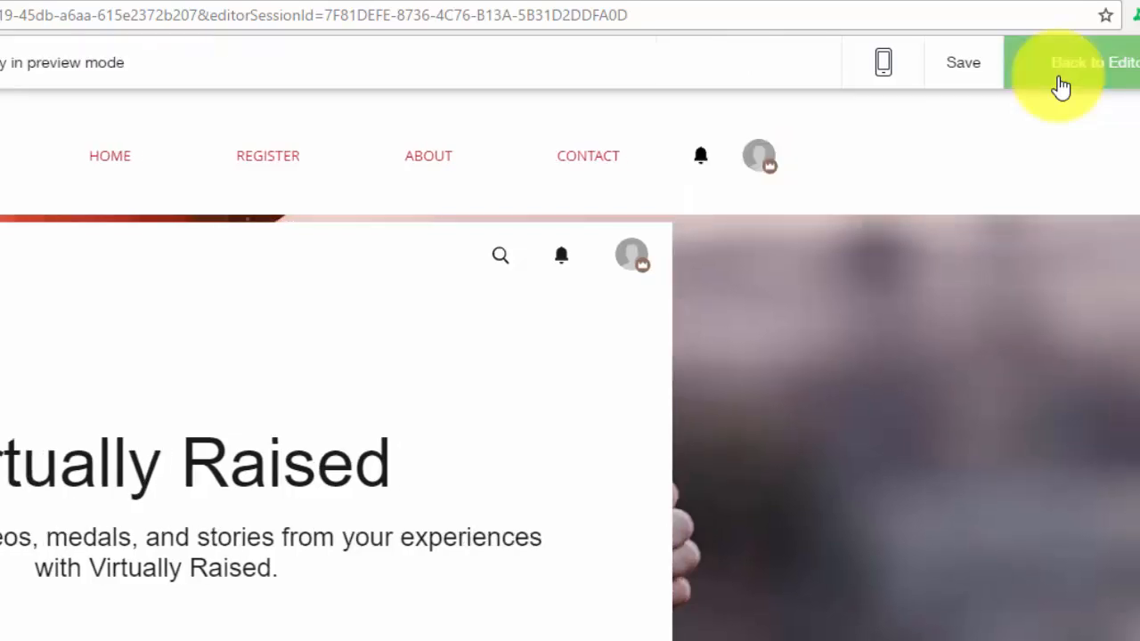
mouse_move(759, 157)
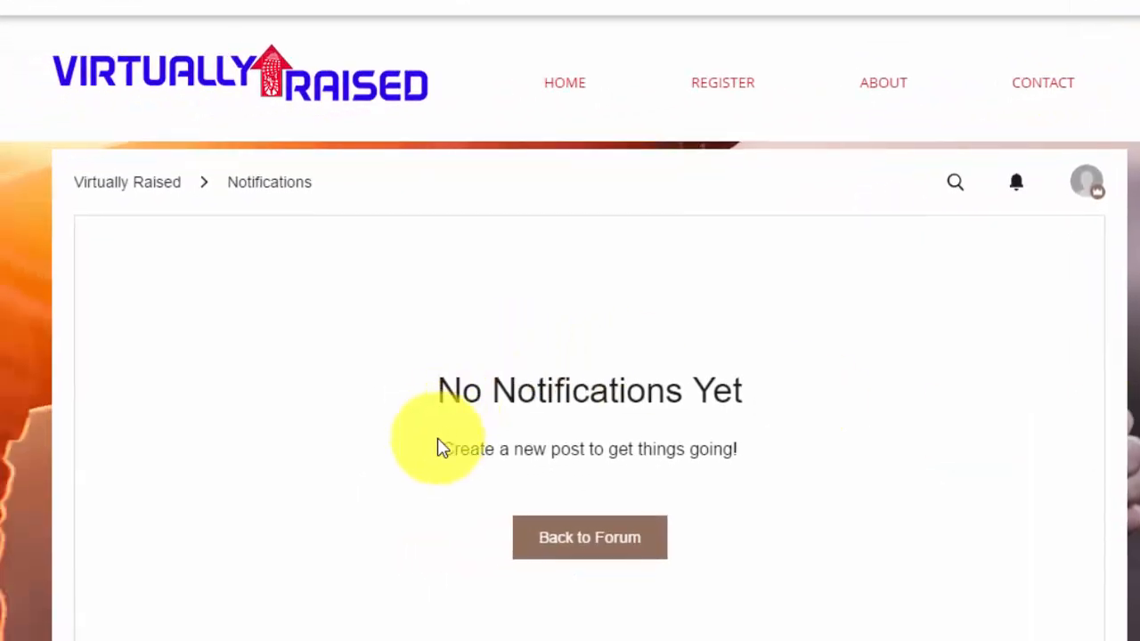
mouse_move(544, 590)
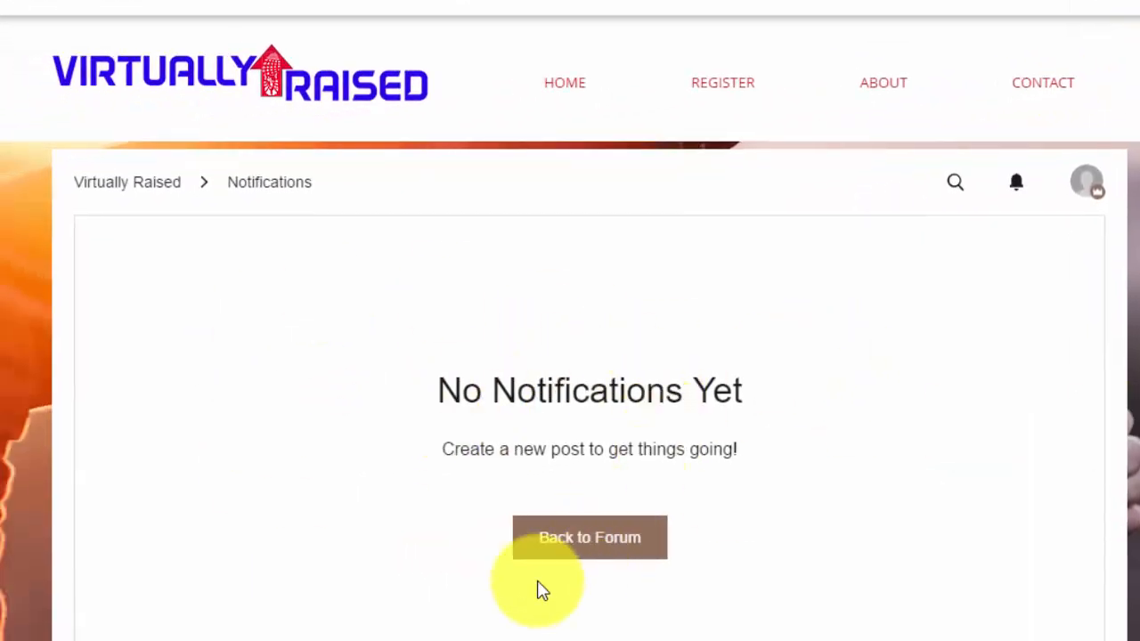
mouse_move(798, 543)
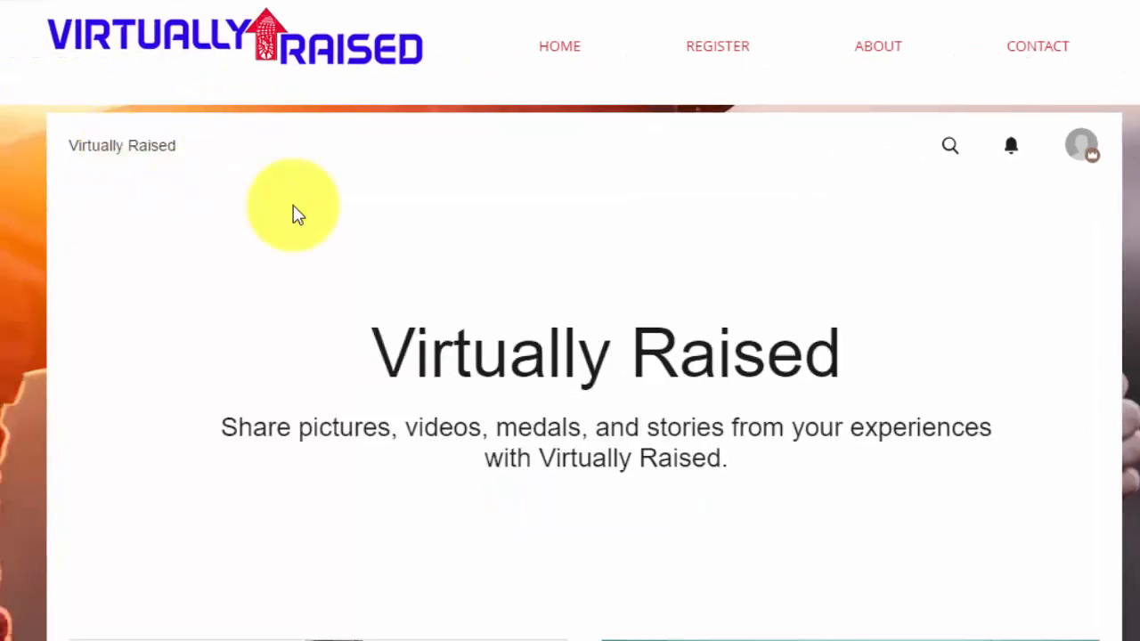
View the empty New To Virtually Raised category page in preview and return to the forum main page.
scroll(down, 3)
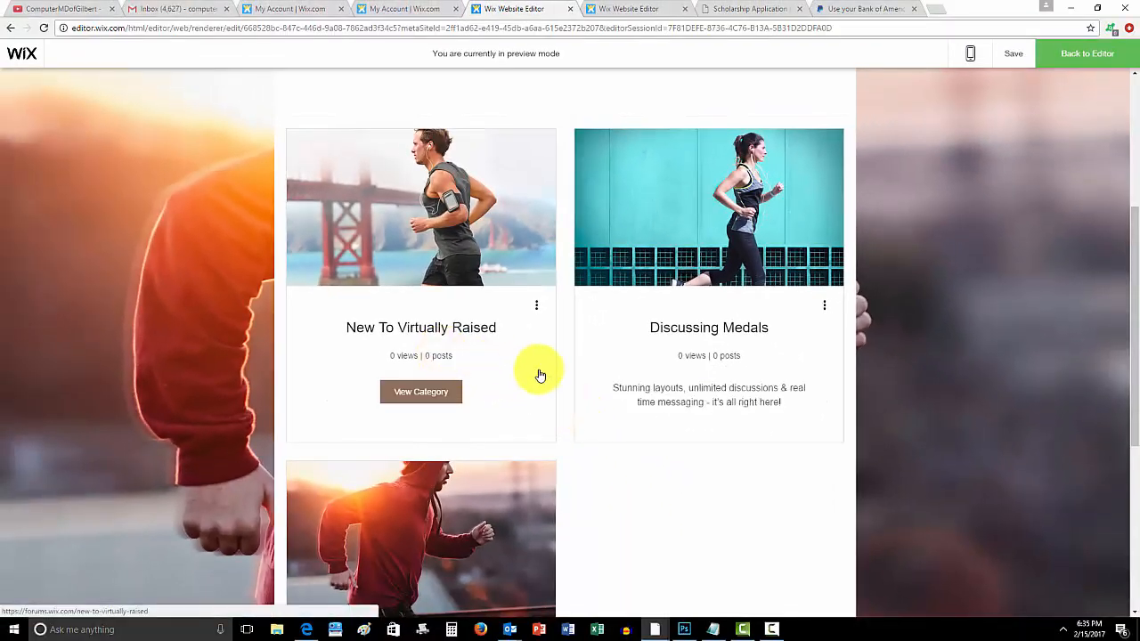
mouse_move(501, 353)
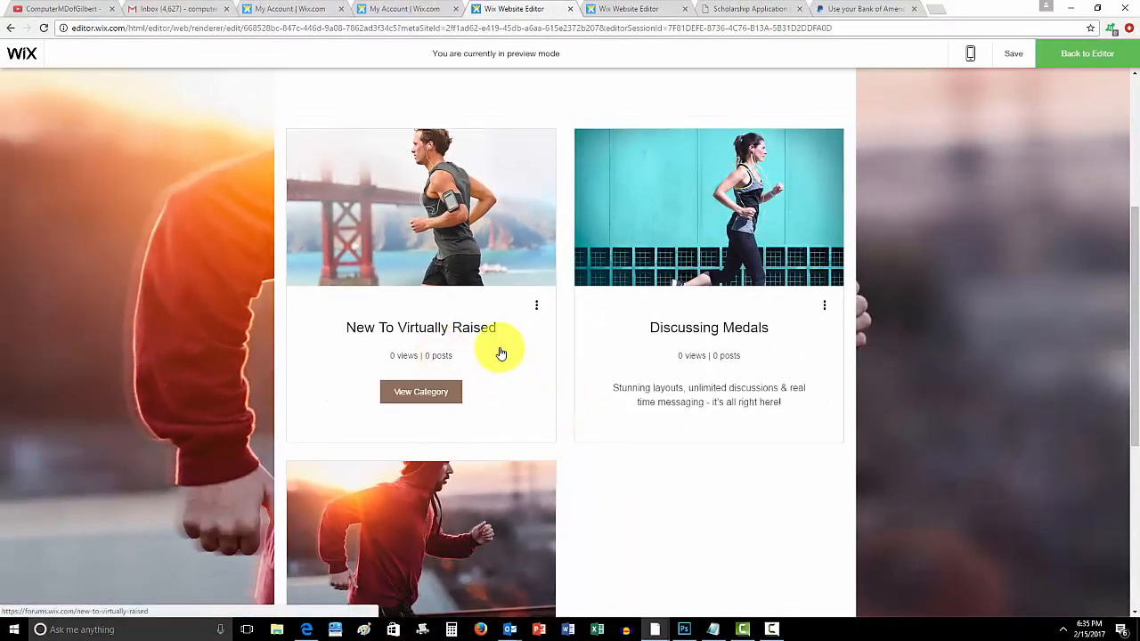
mouse_move(501, 420)
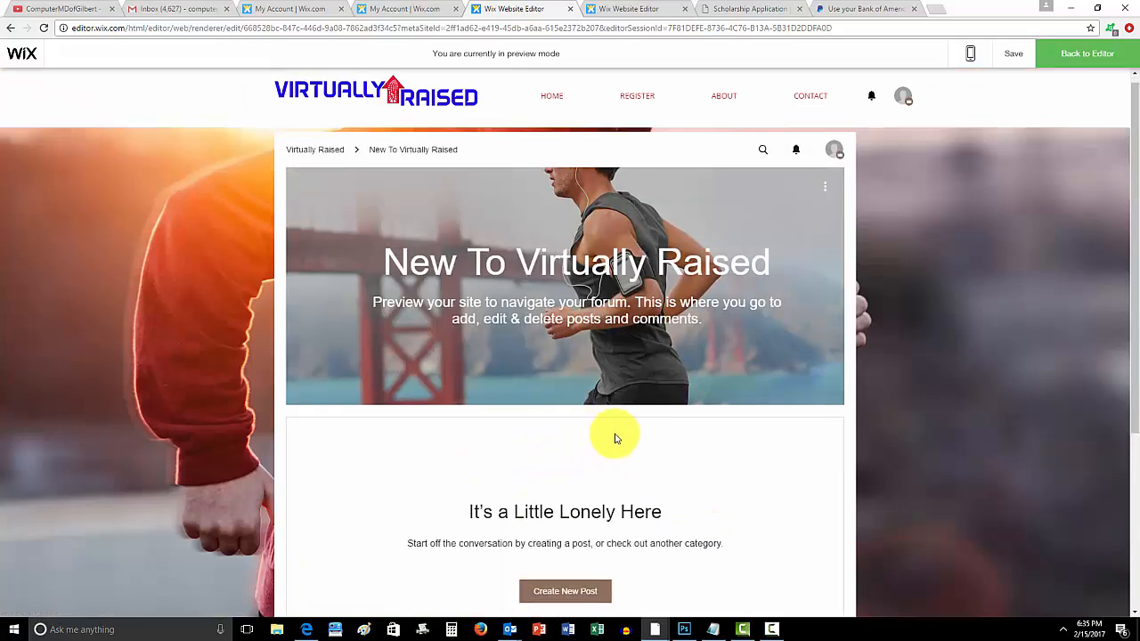
scroll(down, 3)
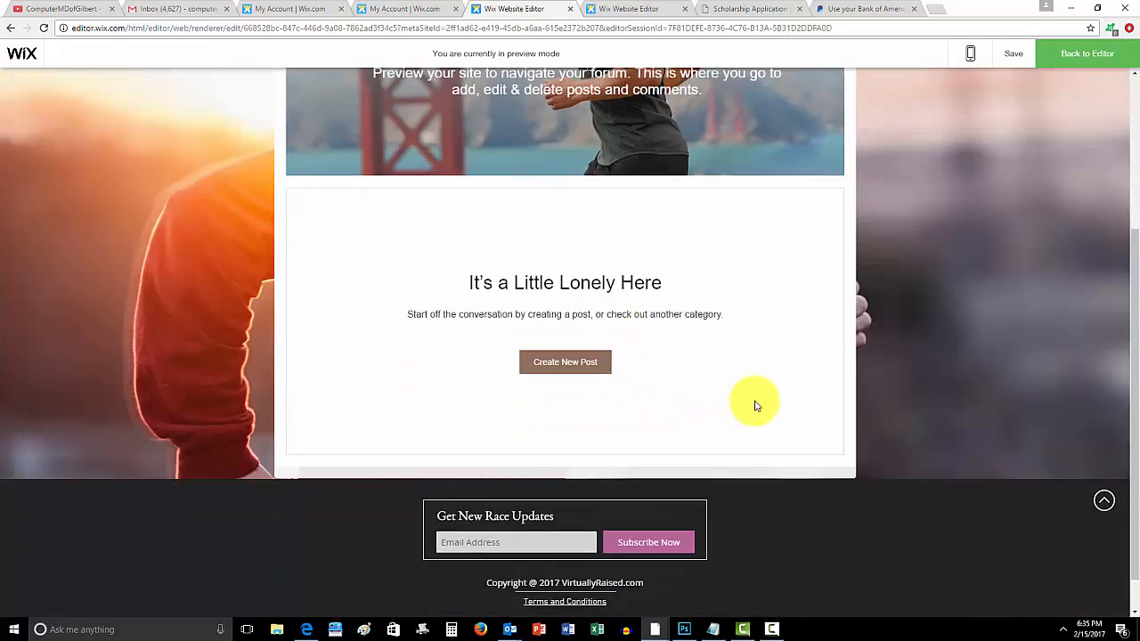
scroll(up, 3)
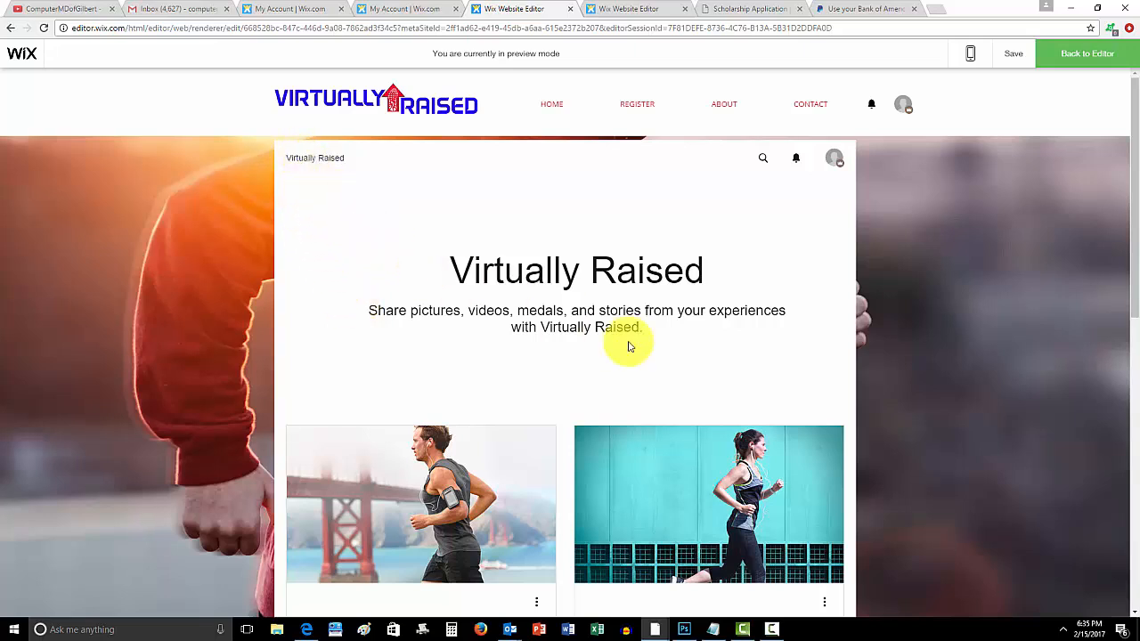
mouse_move(688, 342)
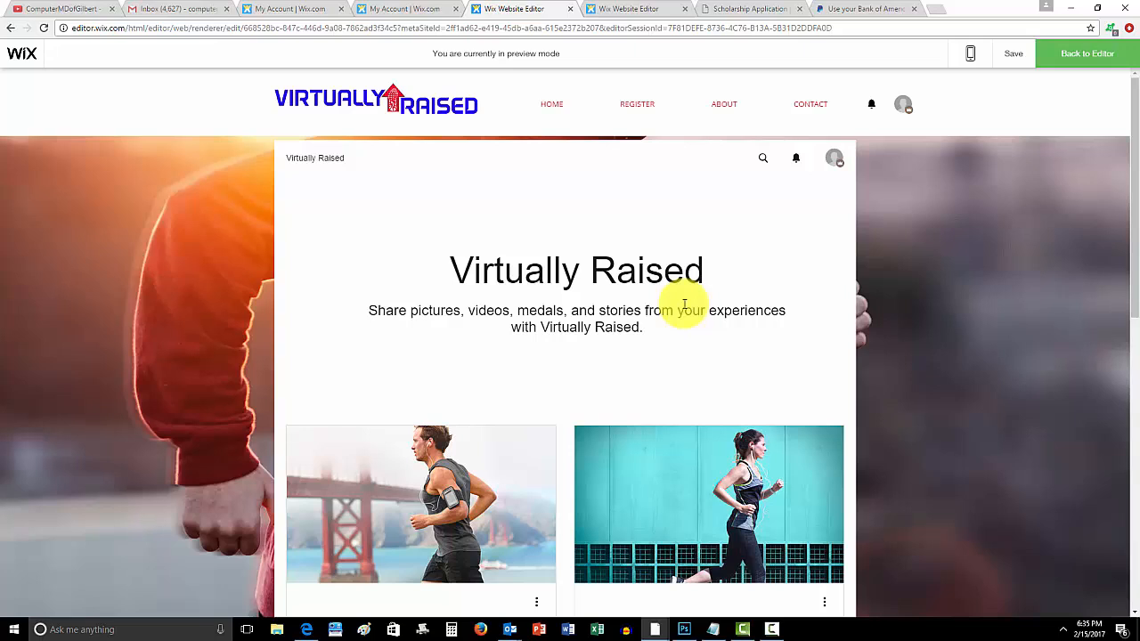
mouse_move(662, 303)
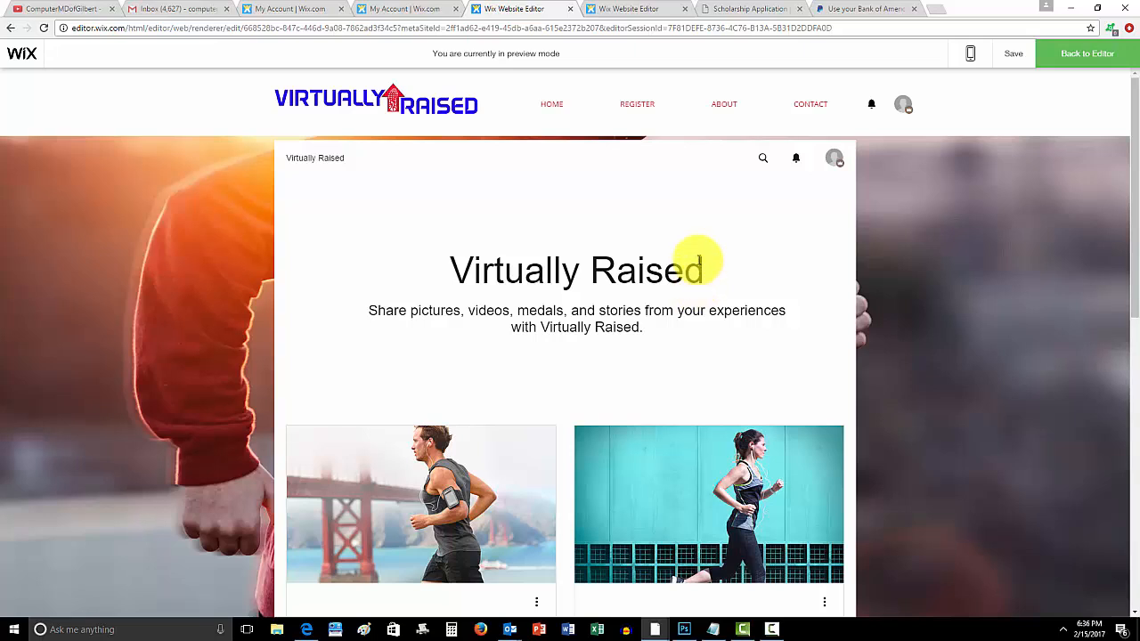
mouse_move(663, 226)
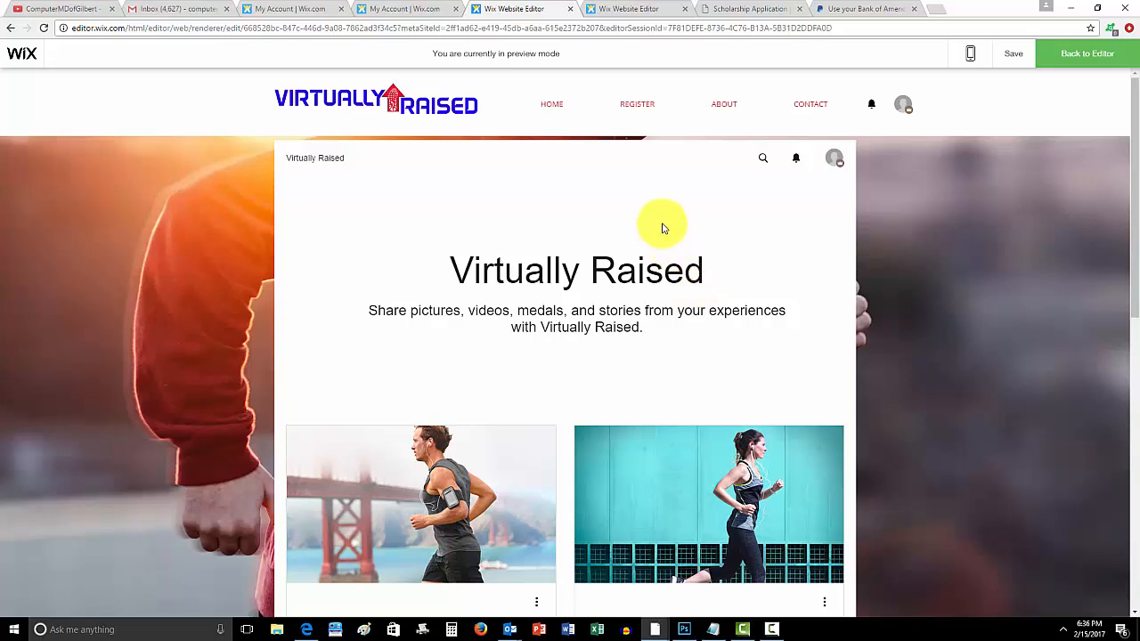
mouse_move(652, 221)
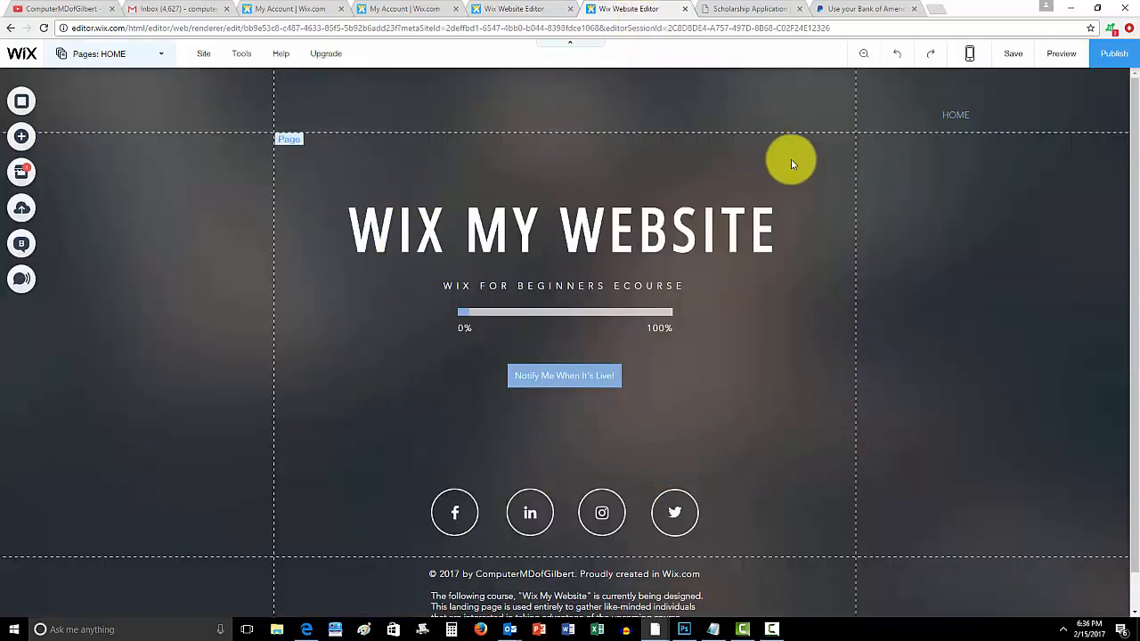
mouse_move(829, 242)
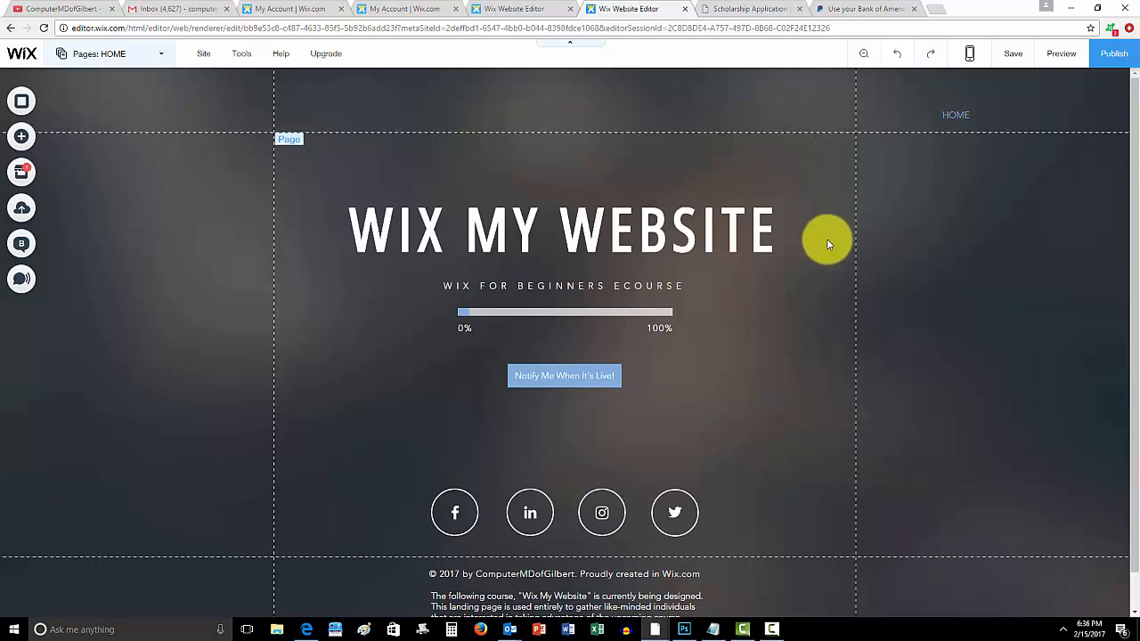
Switch to the WIX MY WEBSITE home page editor and scroll its progress bar, notify button and social links.
click(562, 229)
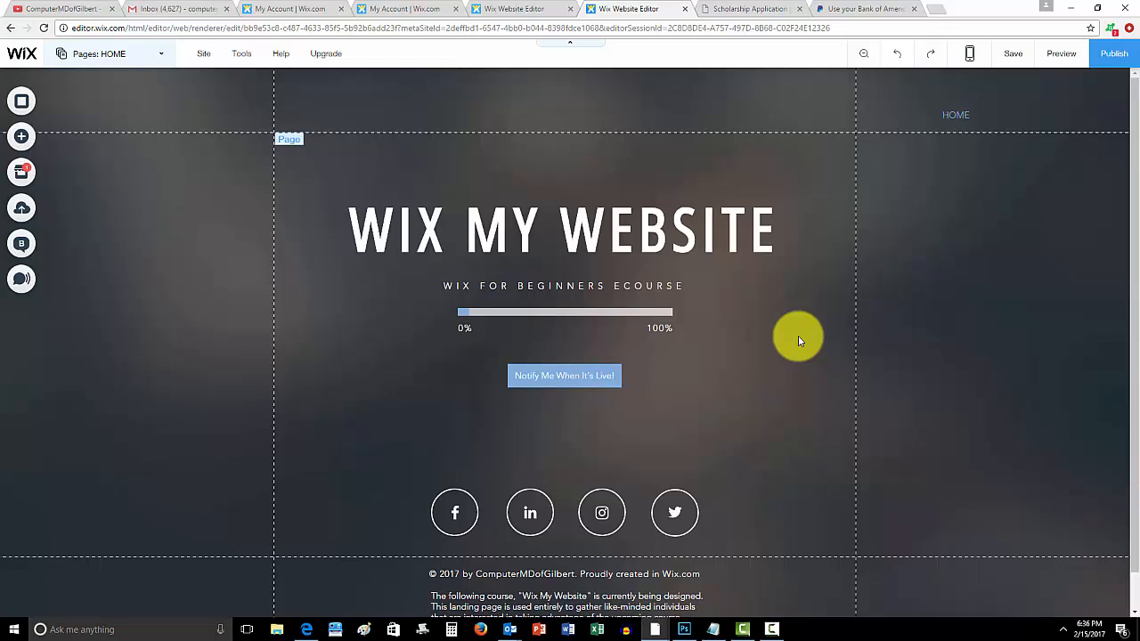
click(563, 374)
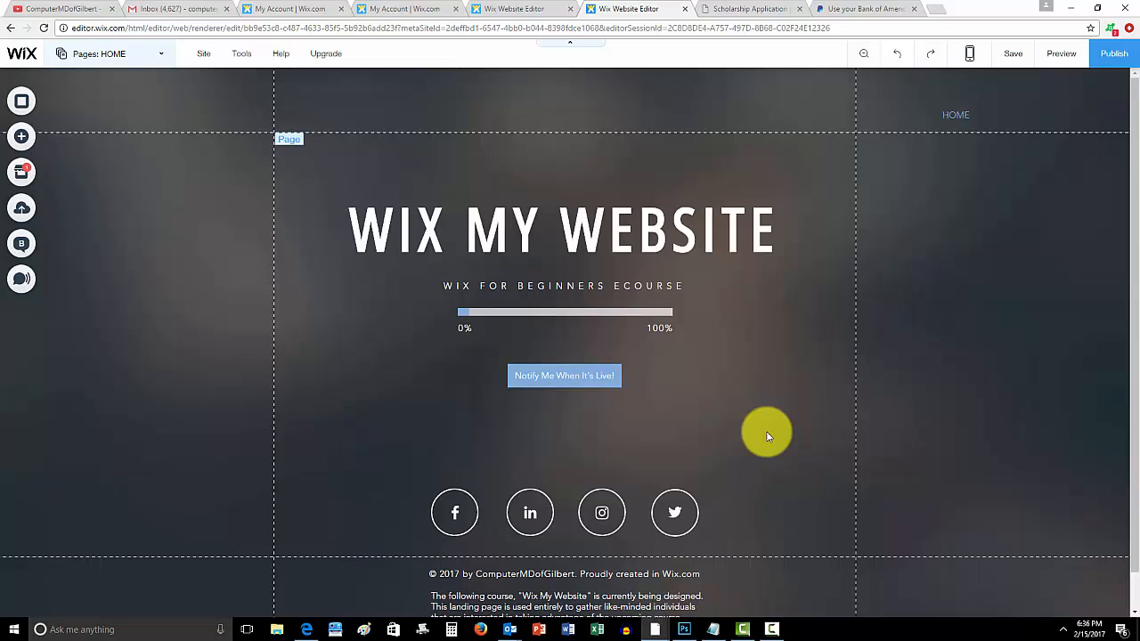
scroll(down, 3)
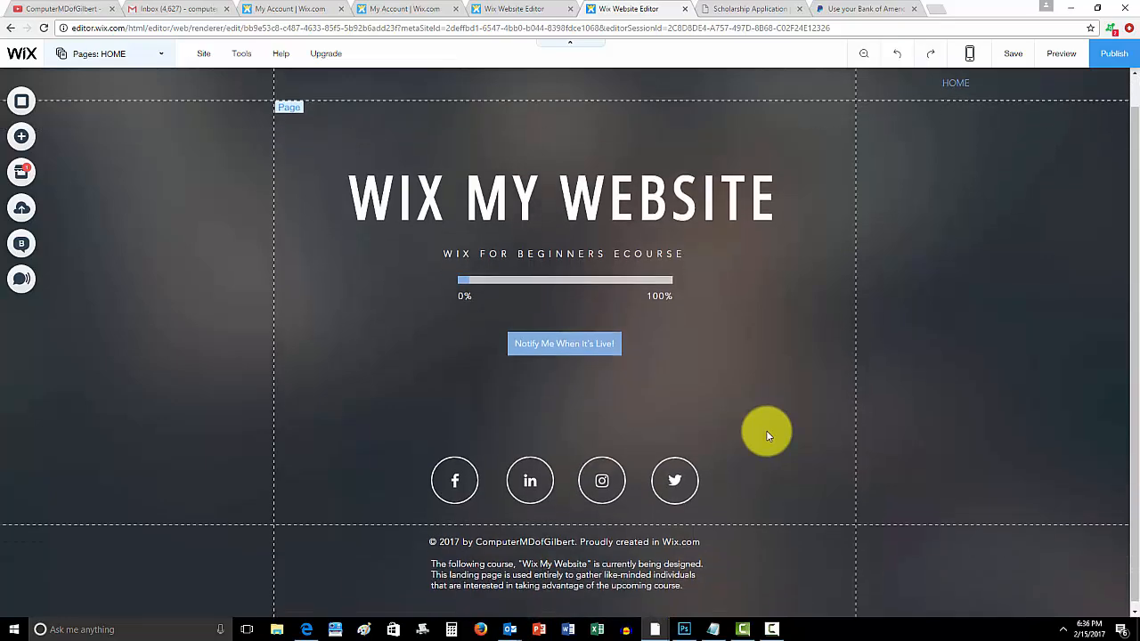
scroll(down, 3)
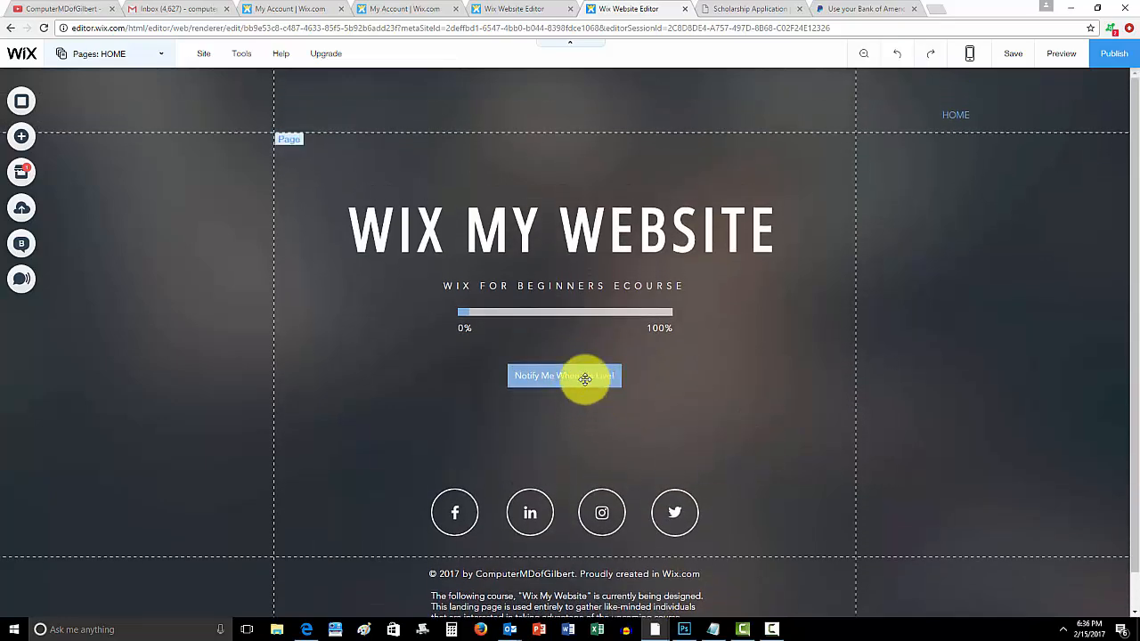
mouse_move(673, 419)
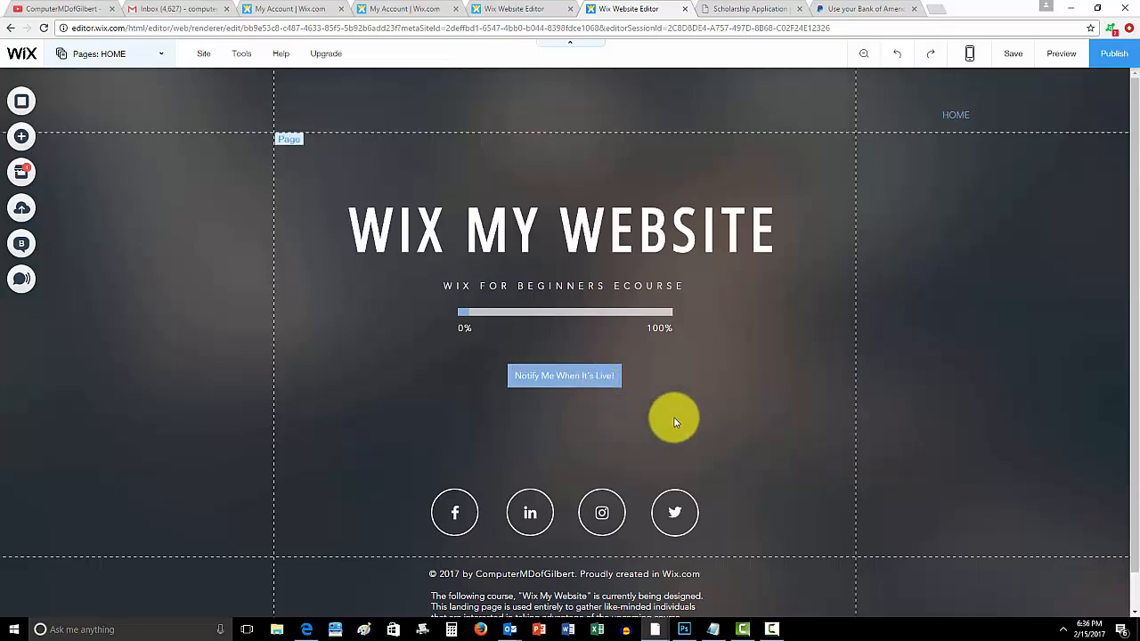